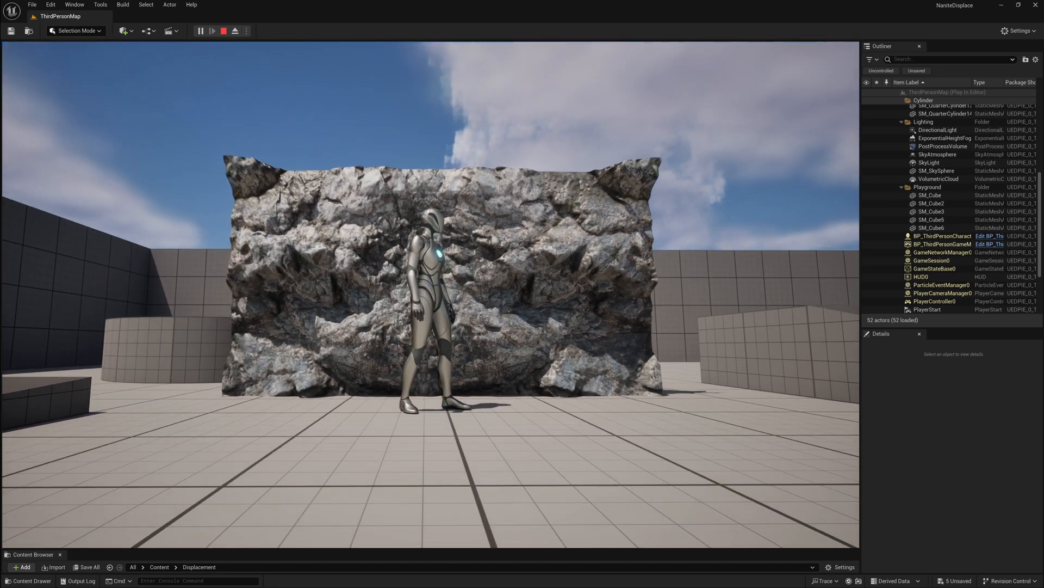
# Select the noise-displaced sphere, then Show the Displacement folder in Explorer.
pyautogui.click(200, 31)
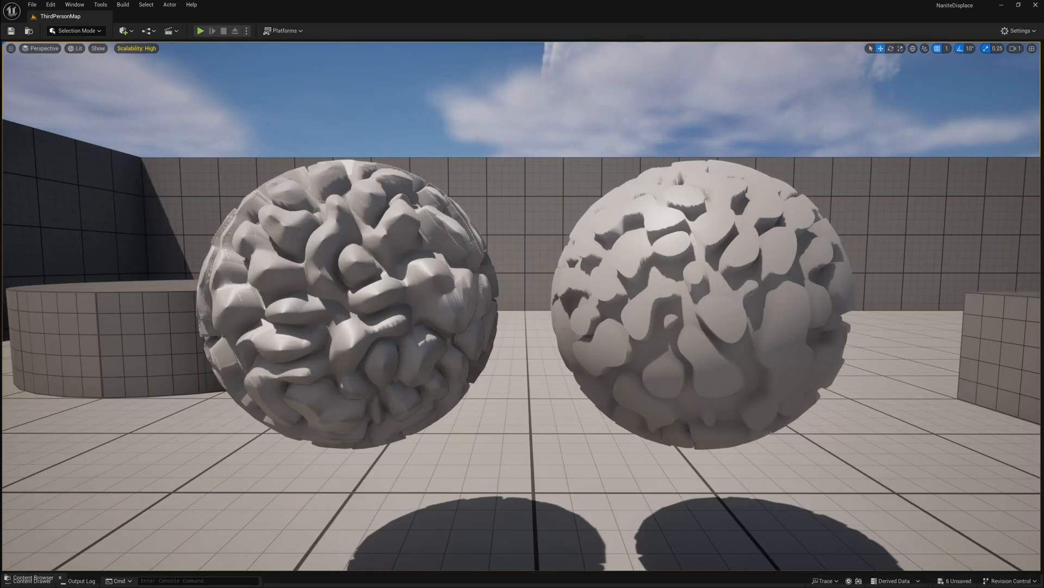
pyautogui.click(360, 293)
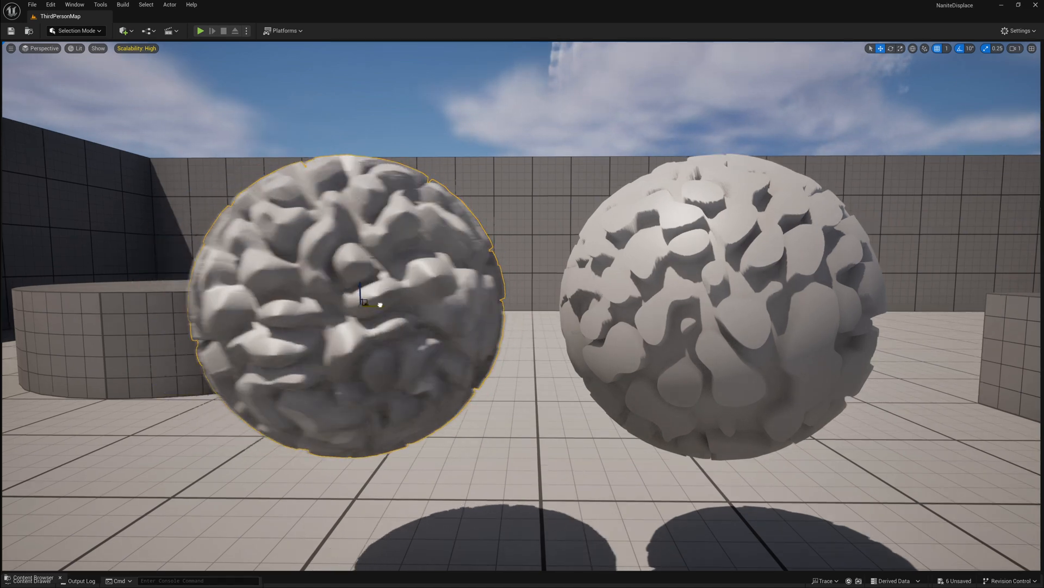
pyautogui.click(716, 306)
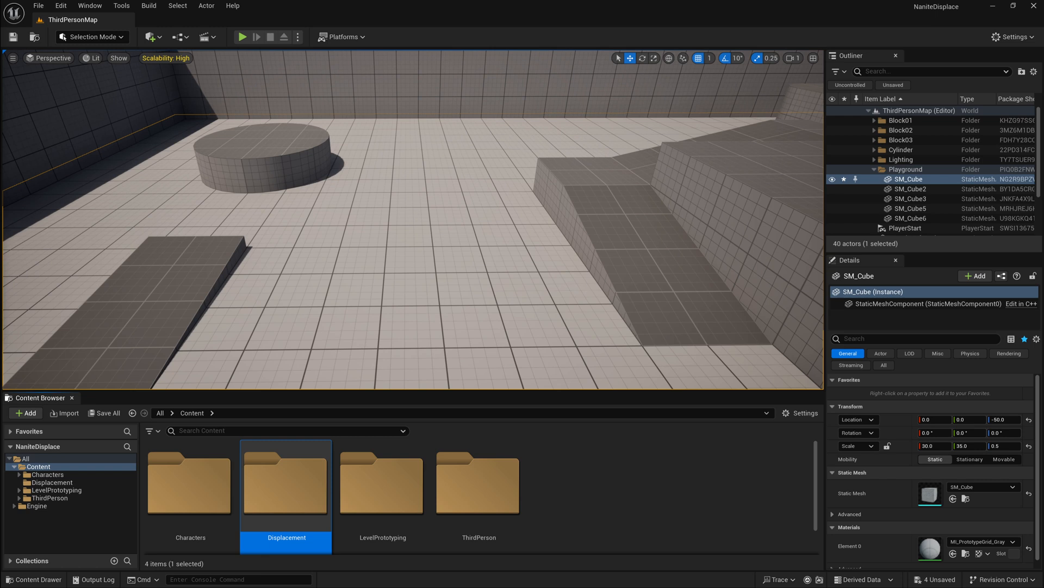
pyautogui.moveTo(285, 480)
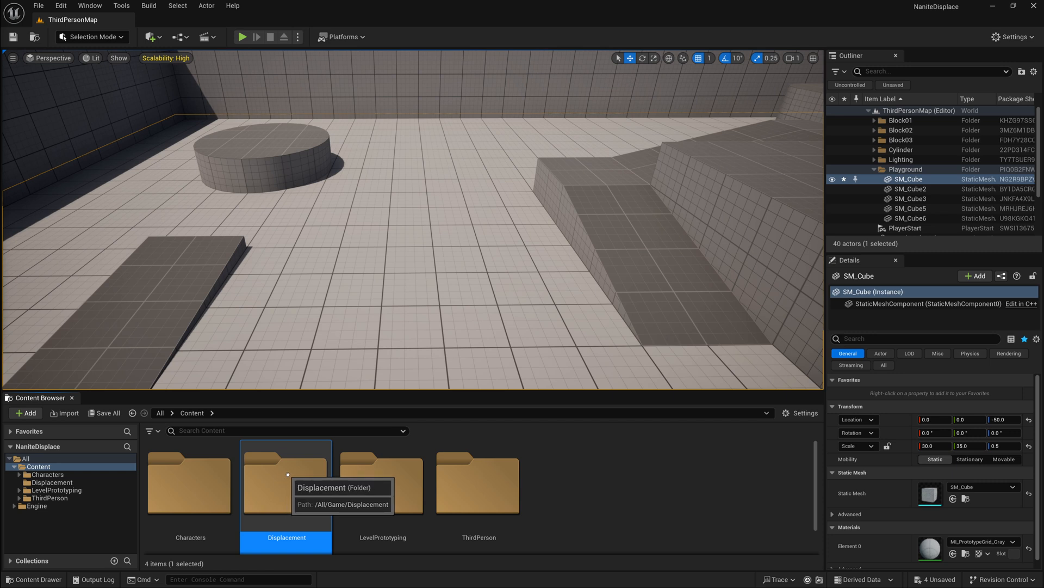
pyautogui.rightClick(287, 480)
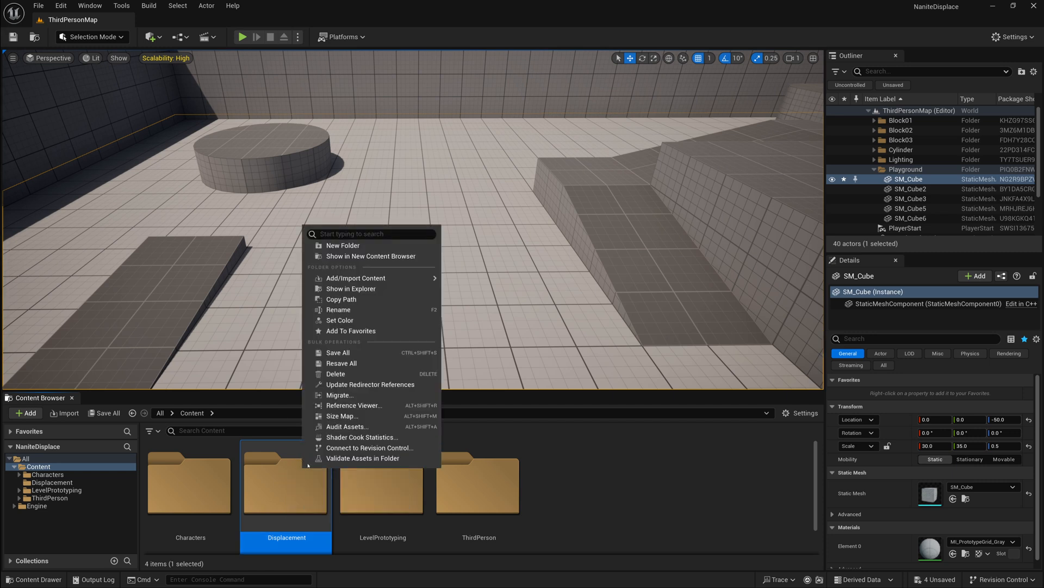
pyautogui.moveTo(351, 288)
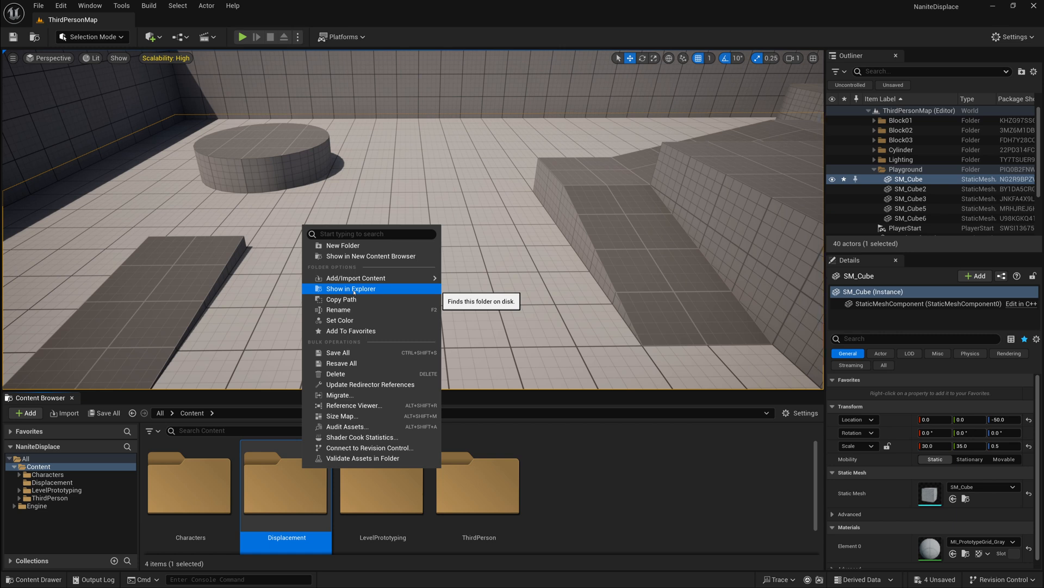
pyautogui.click(351, 288)
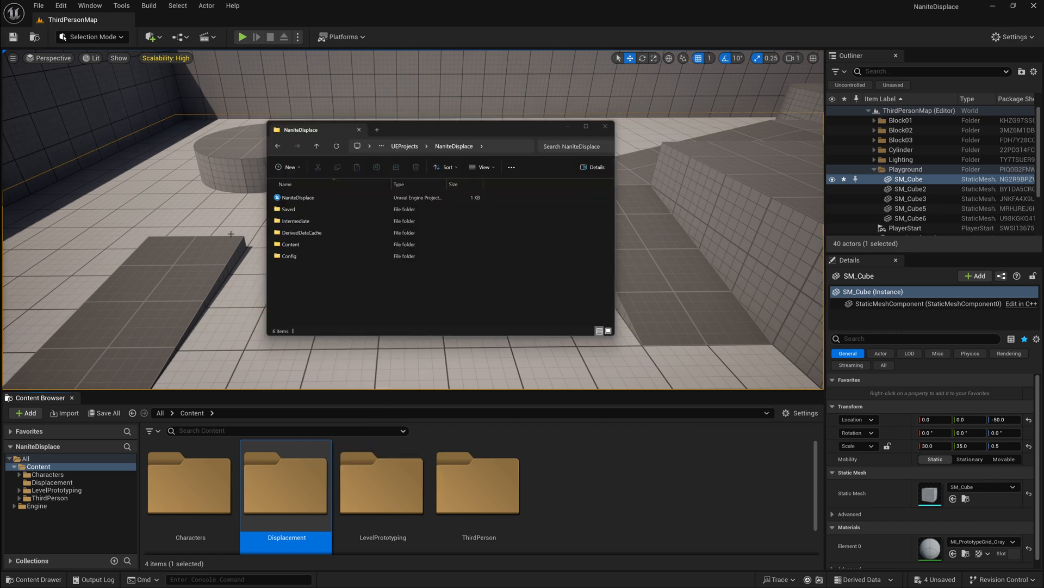
# Browse into the Config folder and open DefaultEngine.ini in Notepad.
pyautogui.click(300, 197)
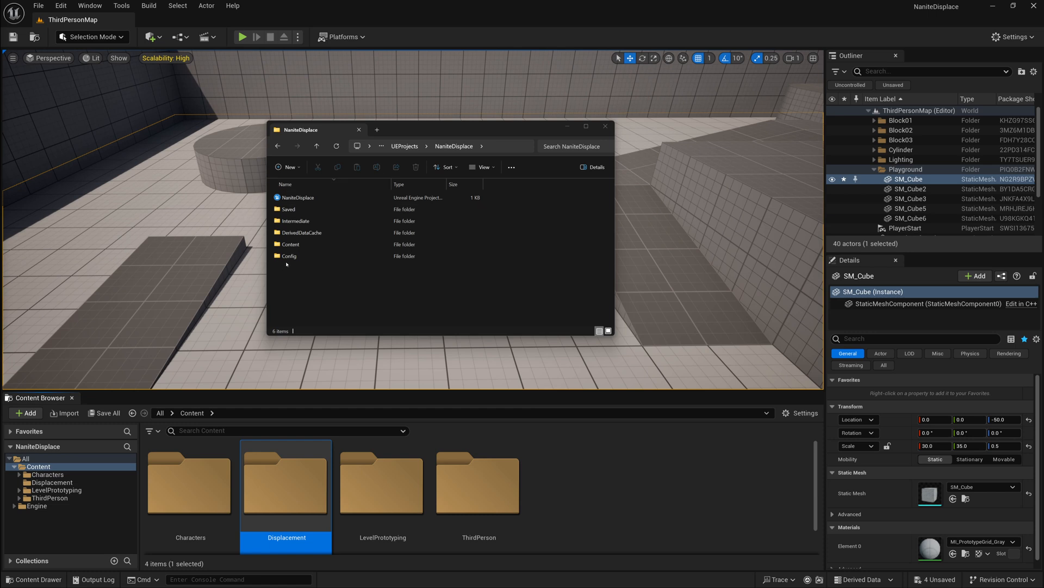
pyautogui.doubleClick(288, 256)
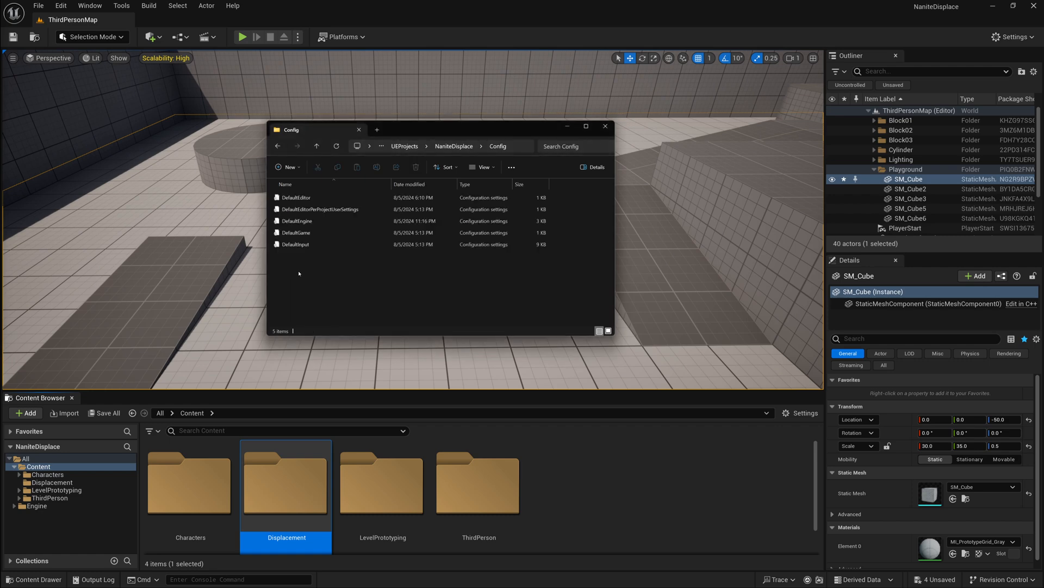
pyautogui.click(297, 220)
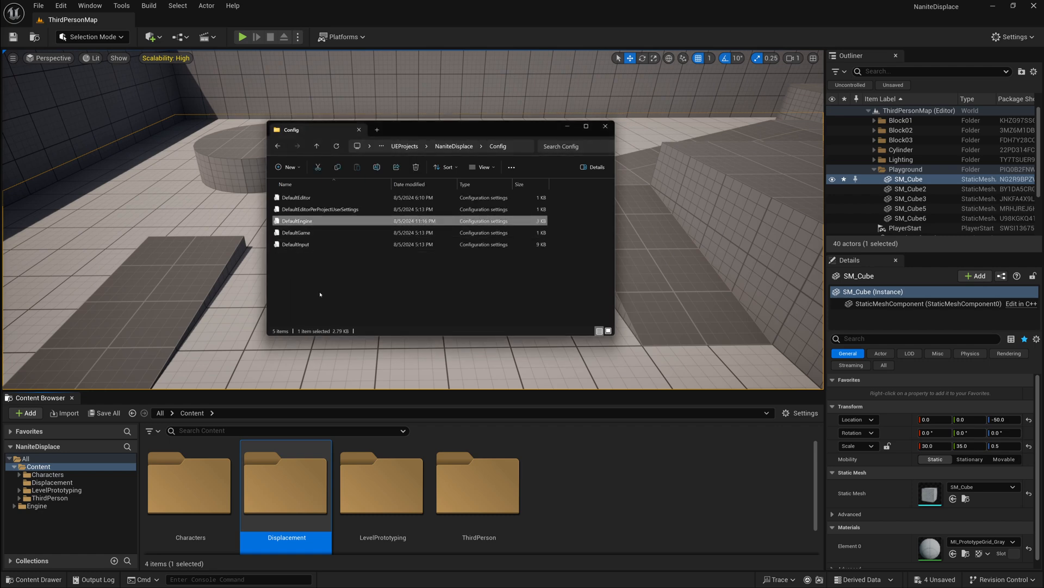
pyautogui.doubleClick(296, 220)
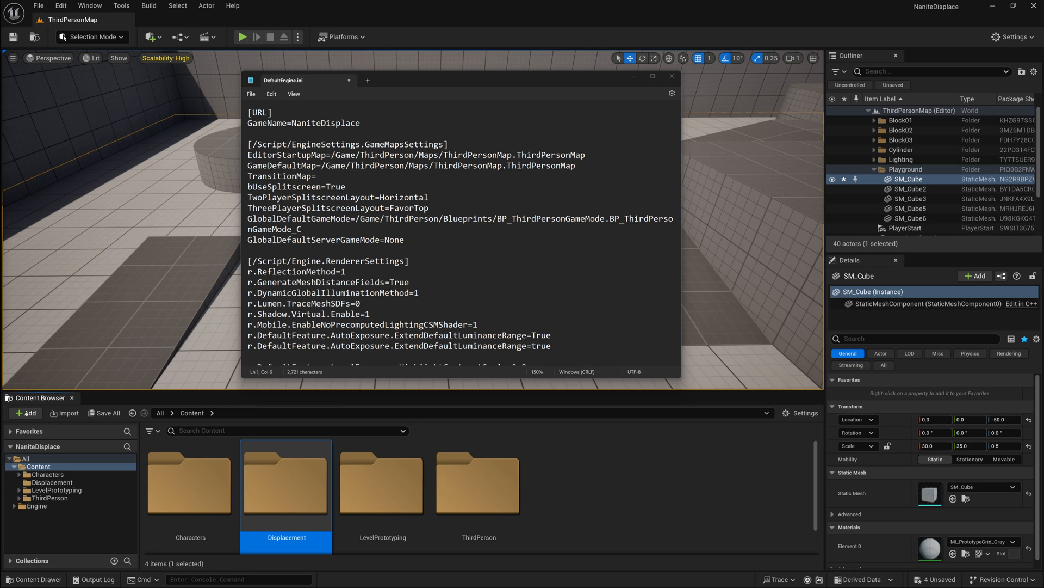
# Under RendererSettings add r.Nanite.Tessellation = 1 and begin r.Nanite.AllowTessellation.
pyautogui.doubleClick(364, 260)
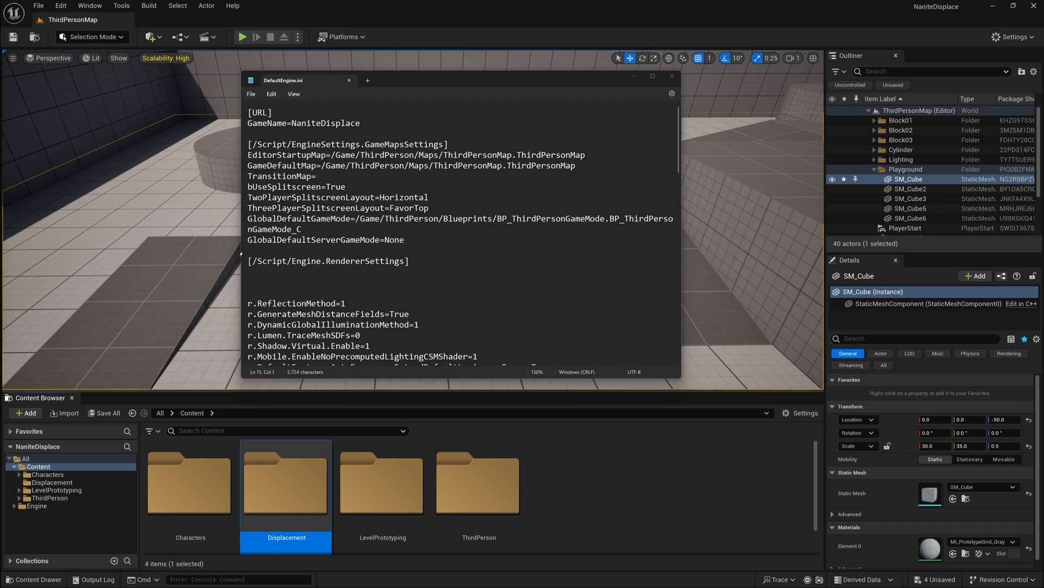
pyautogui.write('r.')
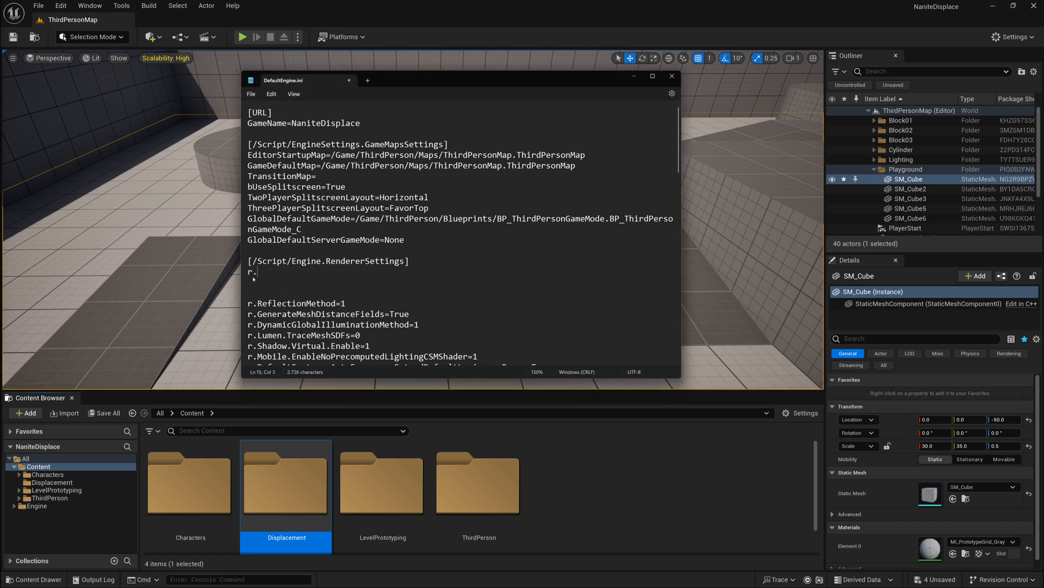
pyautogui.write('Nanite.')
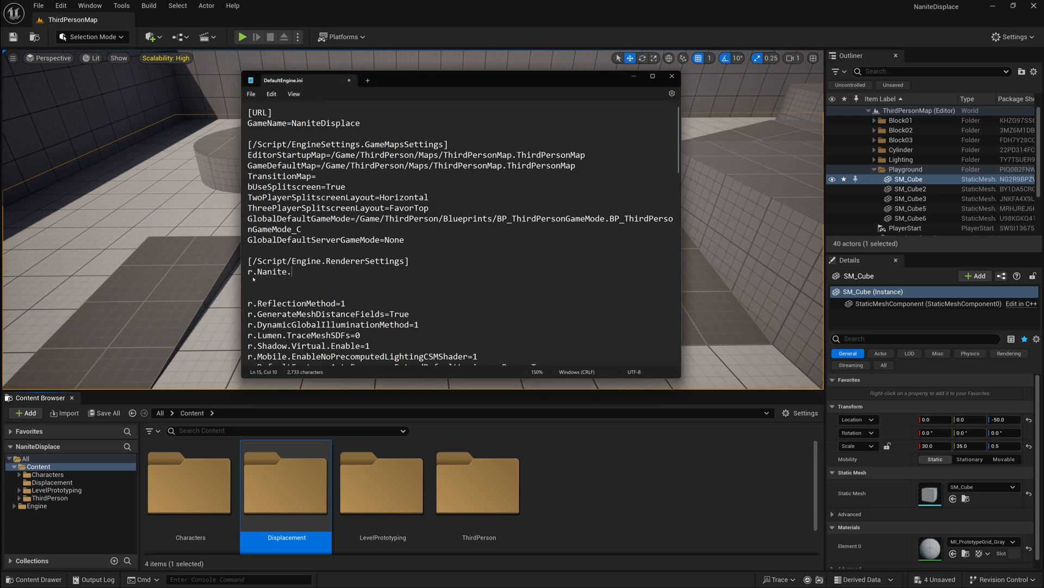
pyautogui.write('Tess')
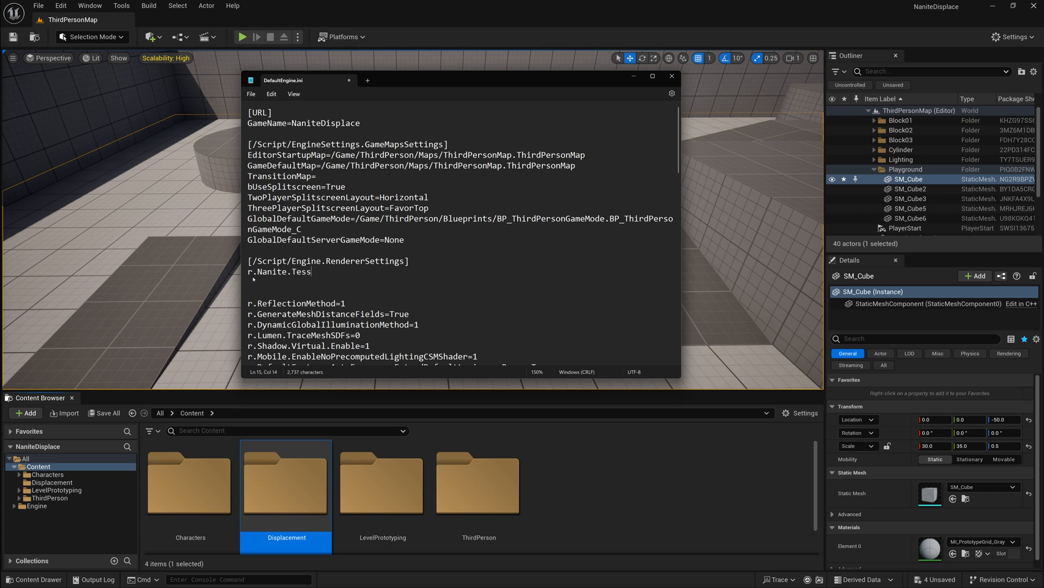
pyautogui.write('ellation =')
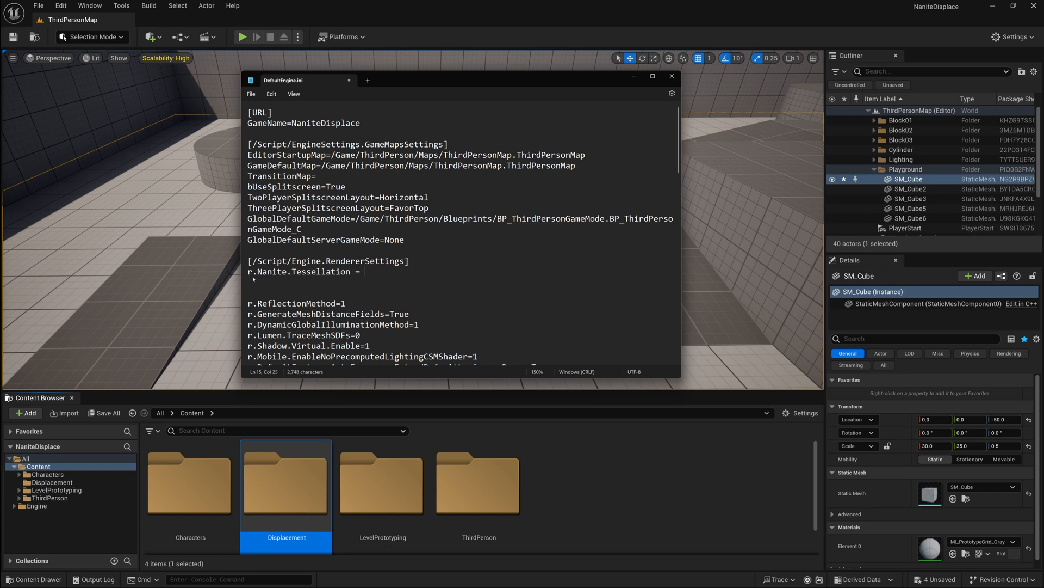
pyautogui.write('1')
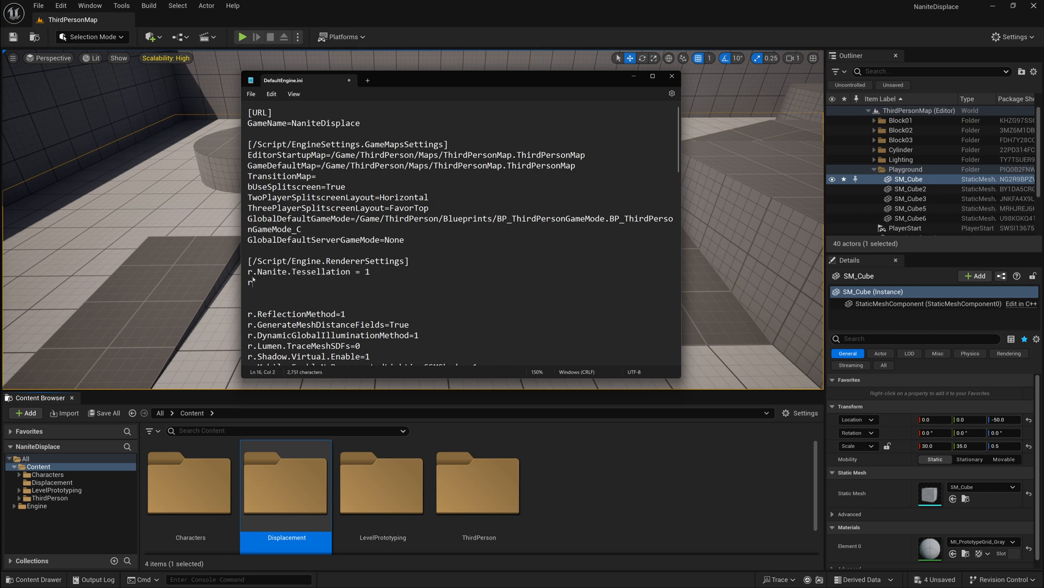
pyautogui.write('Nanite.A')
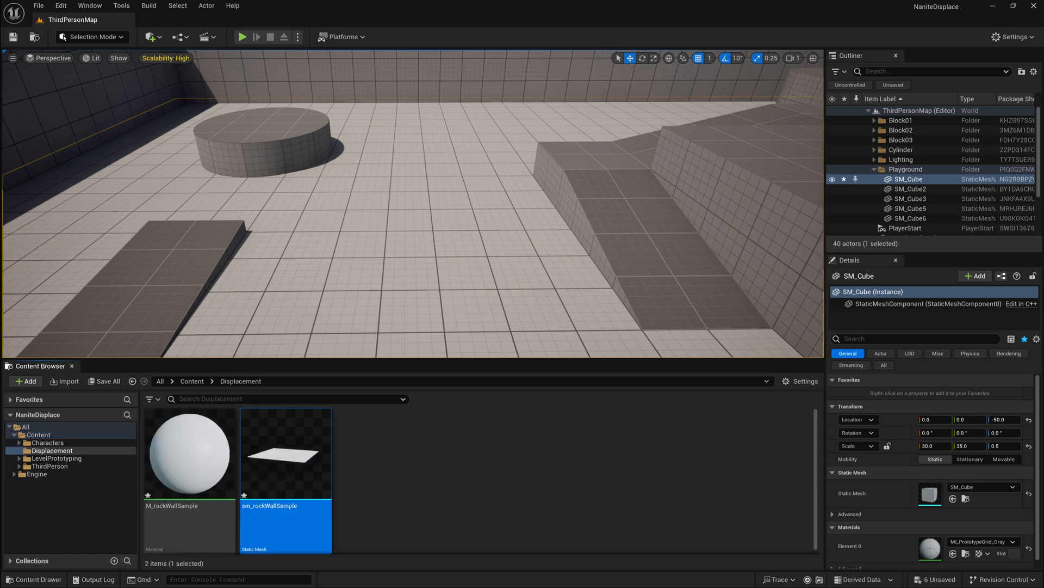
pyautogui.moveTo(134, 281)
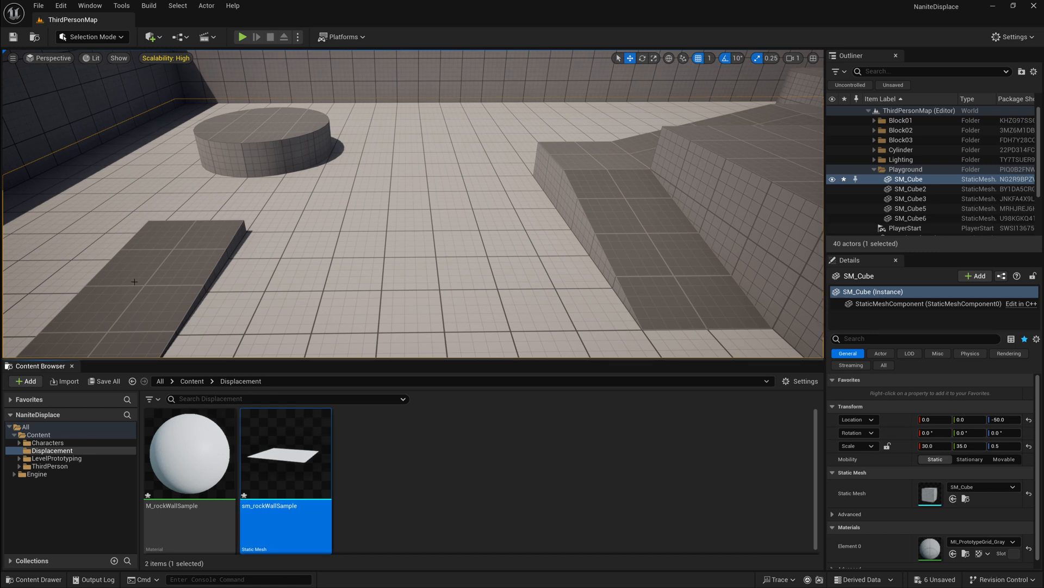
pyautogui.moveTo(189, 454)
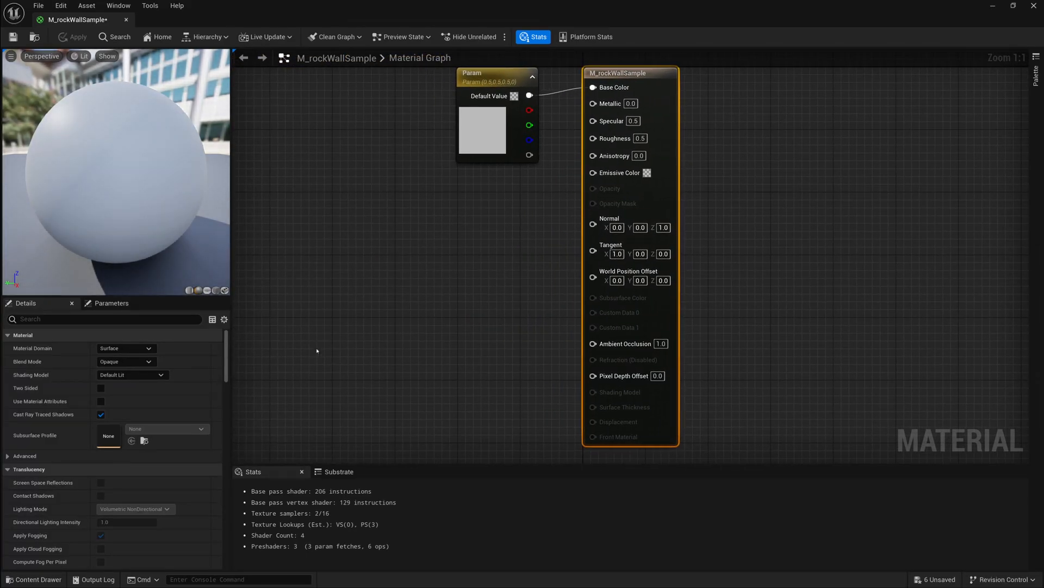
pyautogui.moveTo(600, 421)
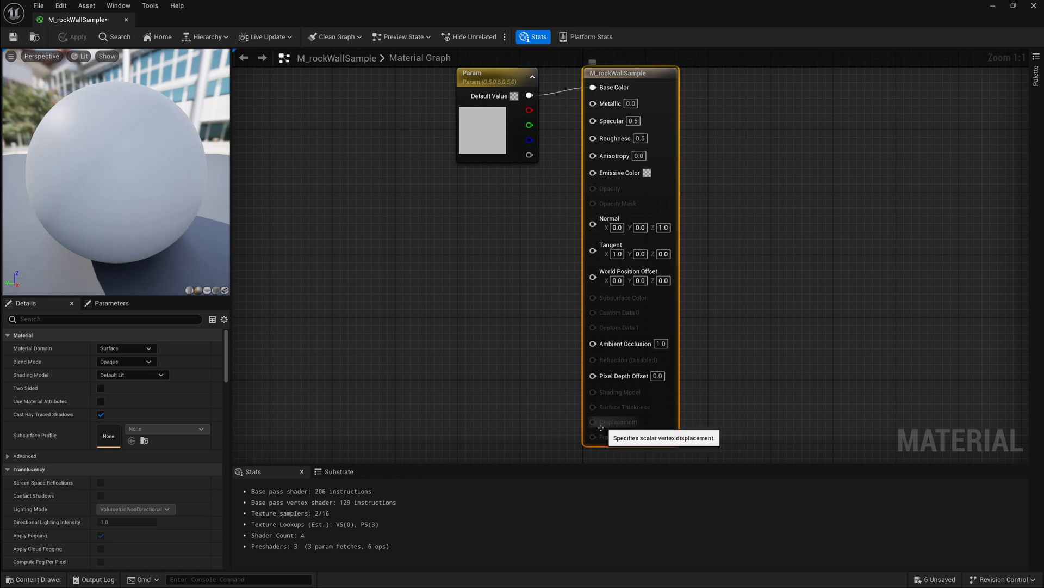
pyautogui.moveTo(601, 428)
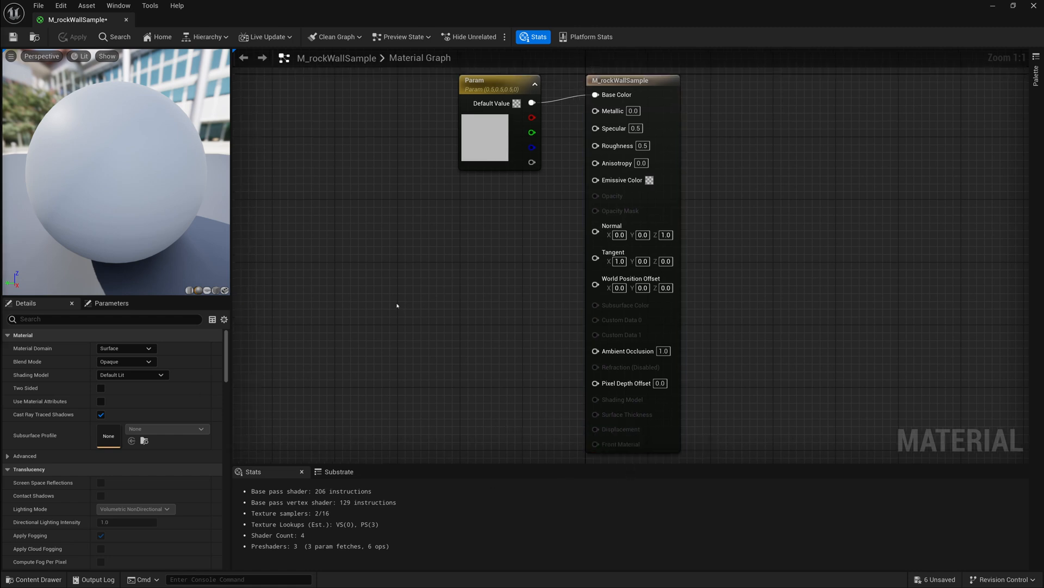
pyautogui.moveTo(354, 327)
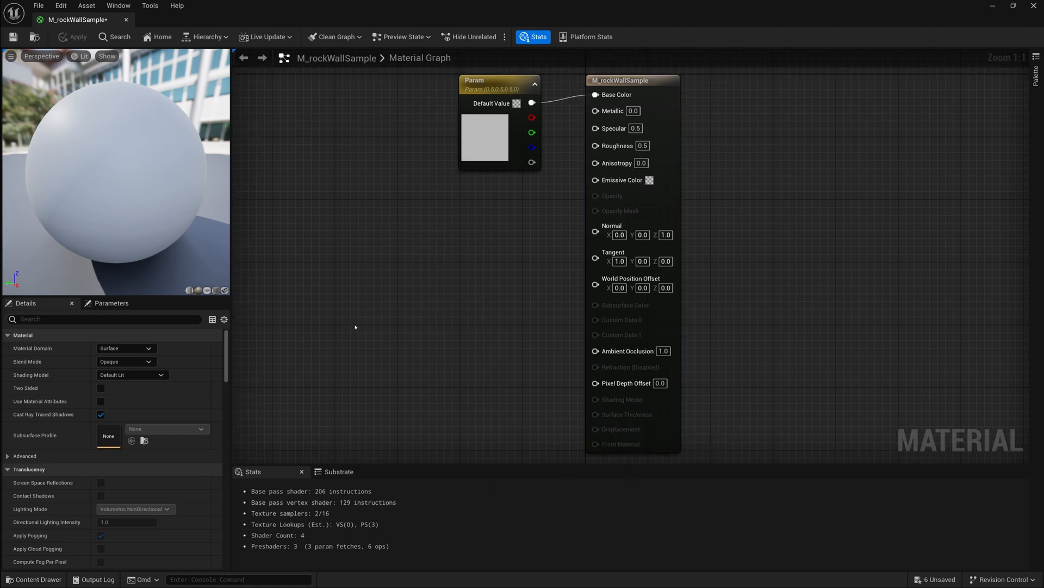
# Search M_rockWallSample's Details for 'Tess' and tick Enable Tessellation.
pyautogui.click(632, 80)
pyautogui.write('T')
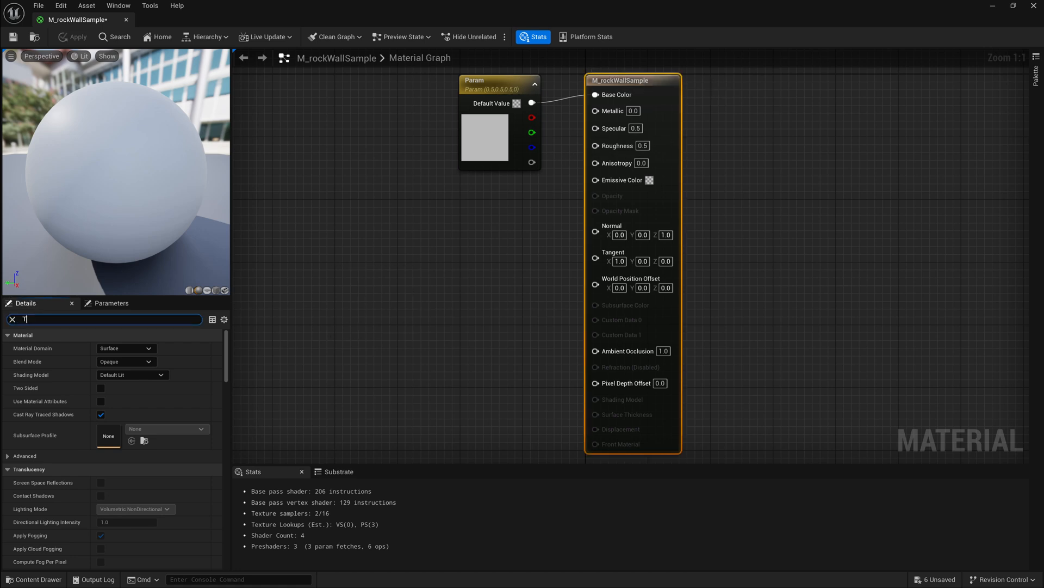
pyautogui.write('ess')
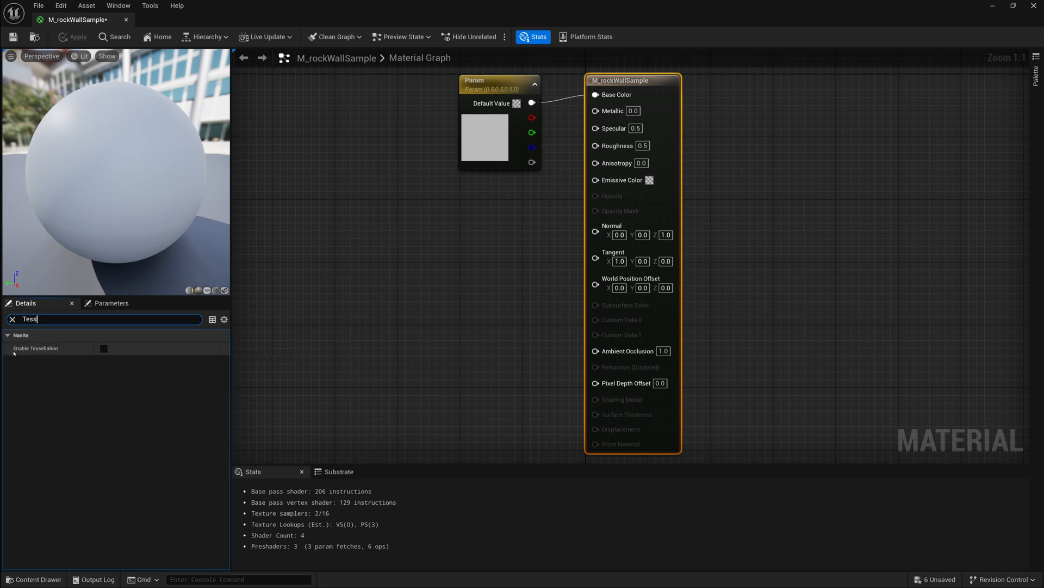
pyautogui.moveTo(103, 347)
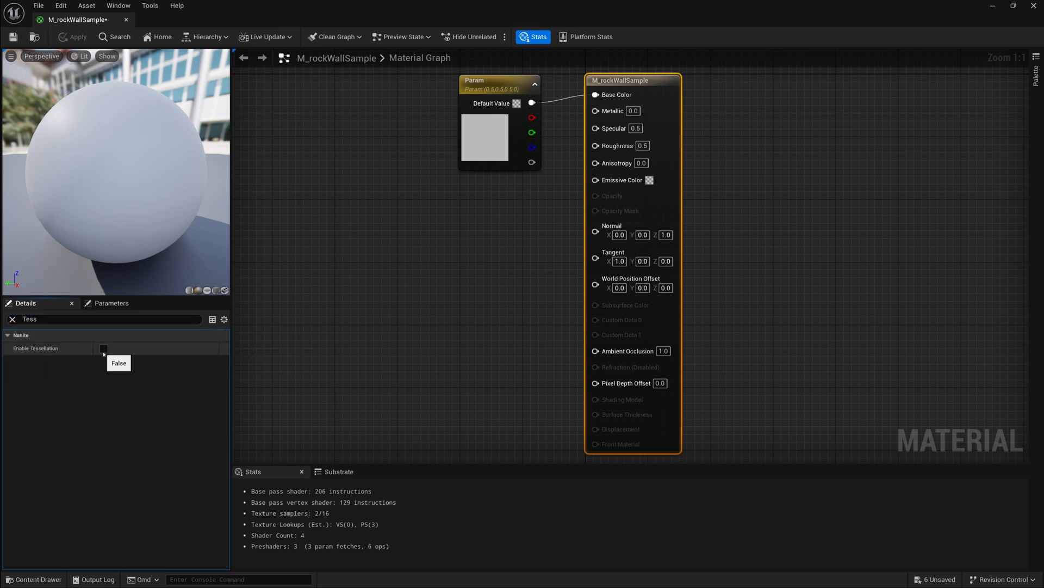
pyautogui.click(104, 348)
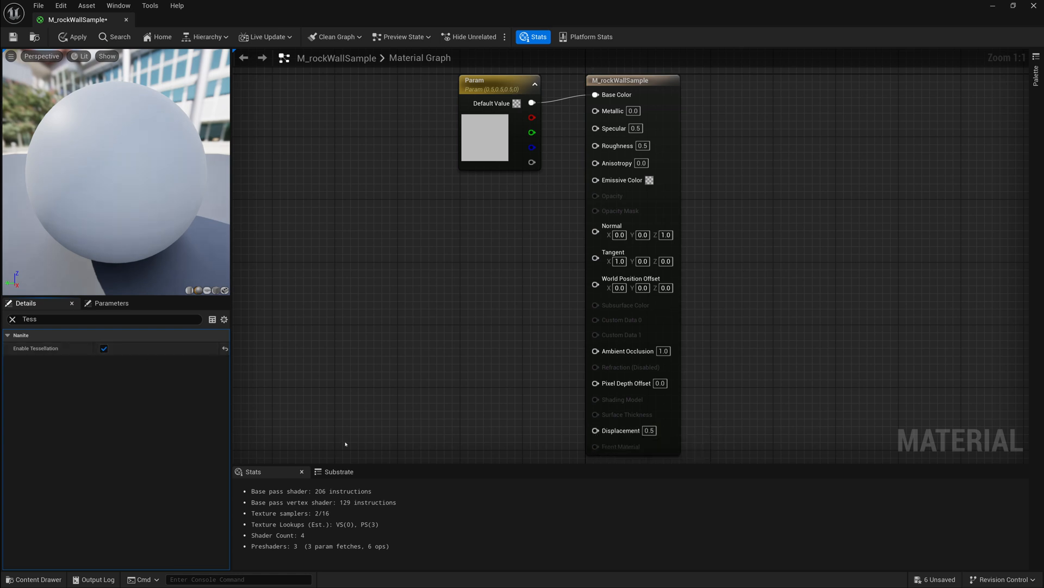
pyautogui.moveTo(976, 41)
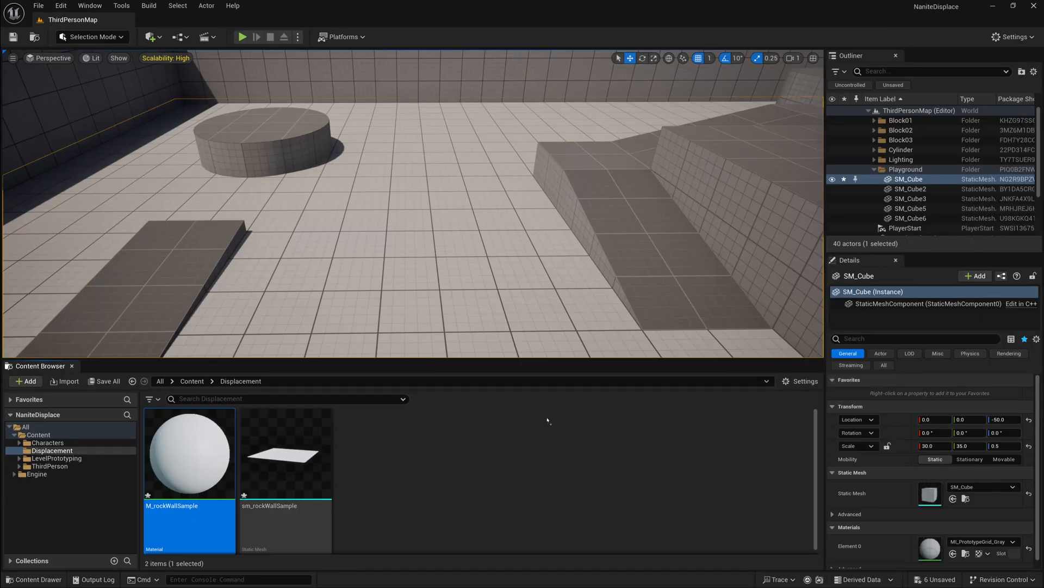
# Enable Nanite on sm_rockWallSample through its Content Browser context menu.
pyautogui.doubleClick(189, 454)
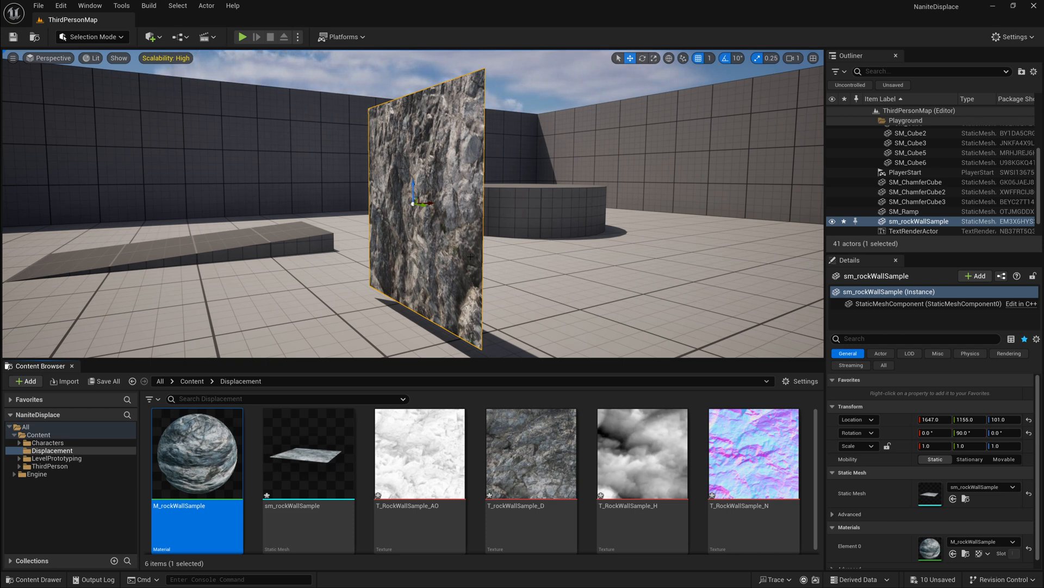
pyautogui.rightClick(308, 454)
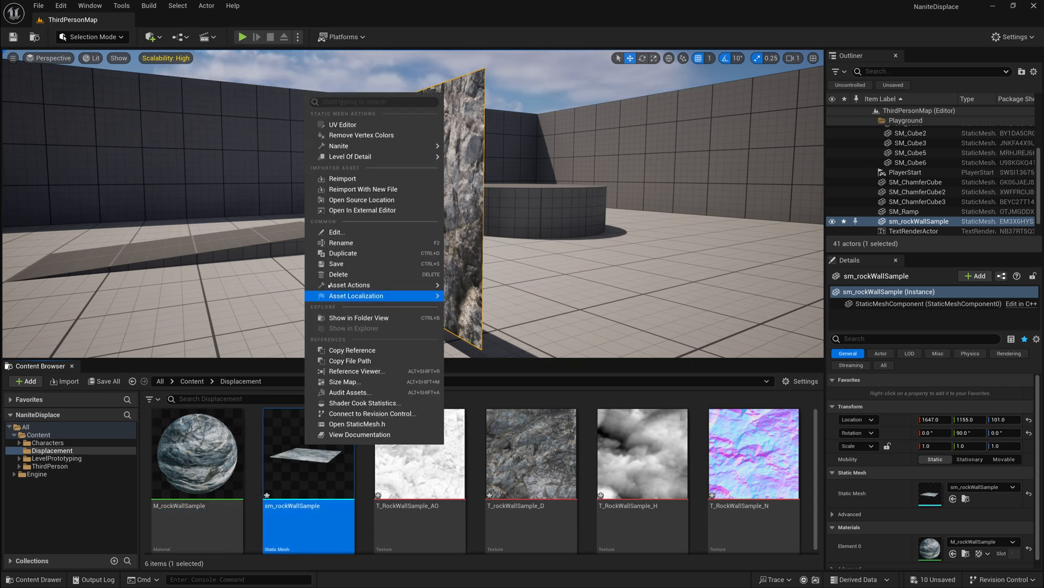
pyautogui.moveTo(362, 162)
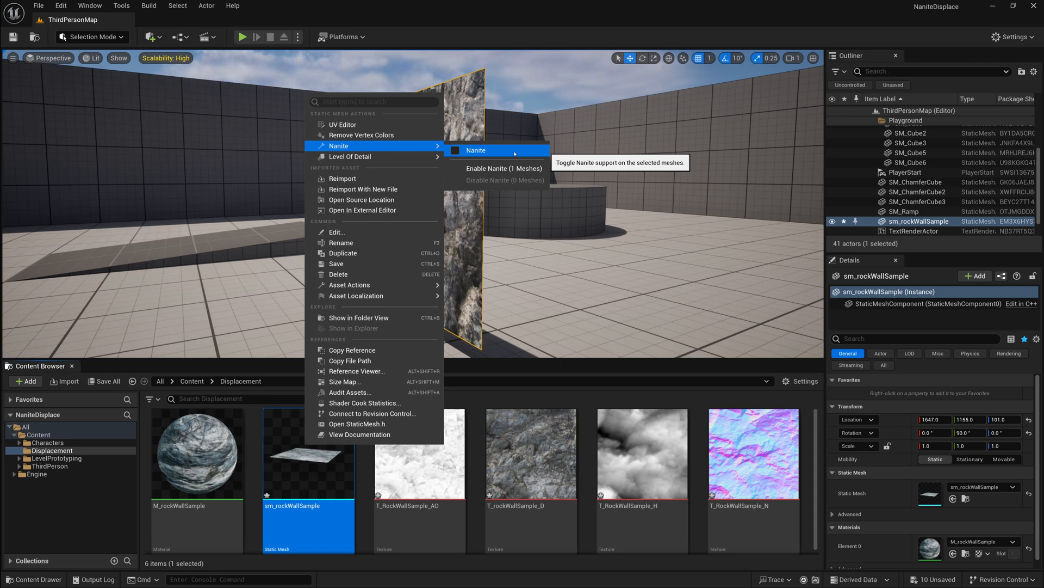
pyautogui.click(502, 168)
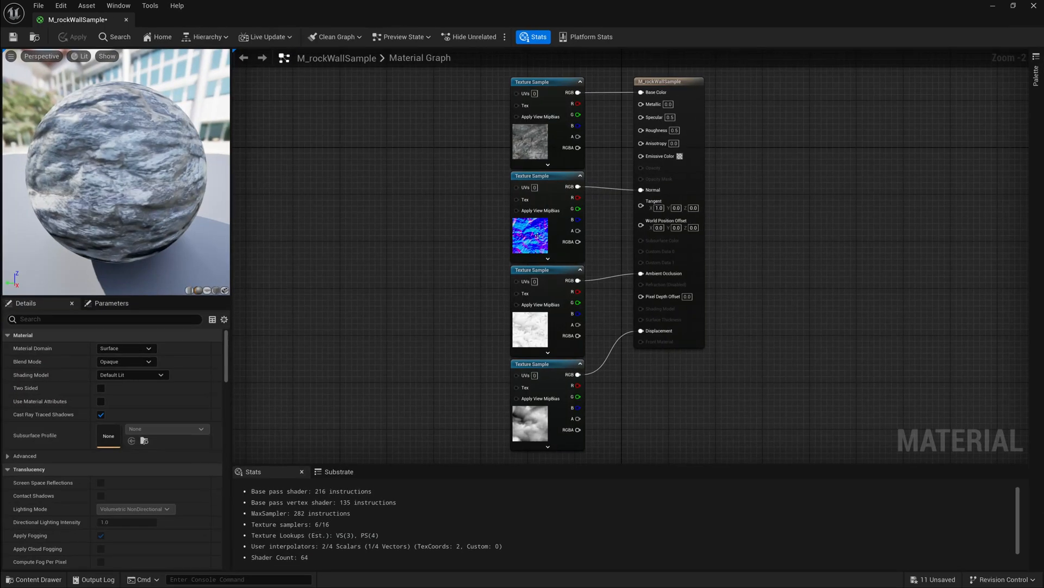
# Select M_rockWallSample's output node and set Displacement Magnitude to 25.
pyautogui.click(668, 81)
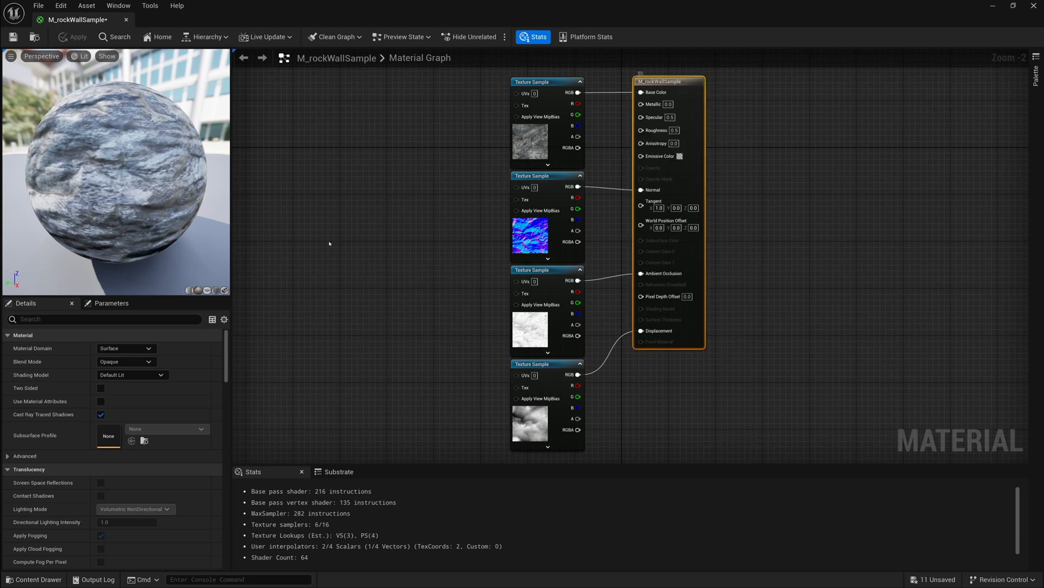
pyautogui.scroll(-3)
pyautogui.write('Dis')
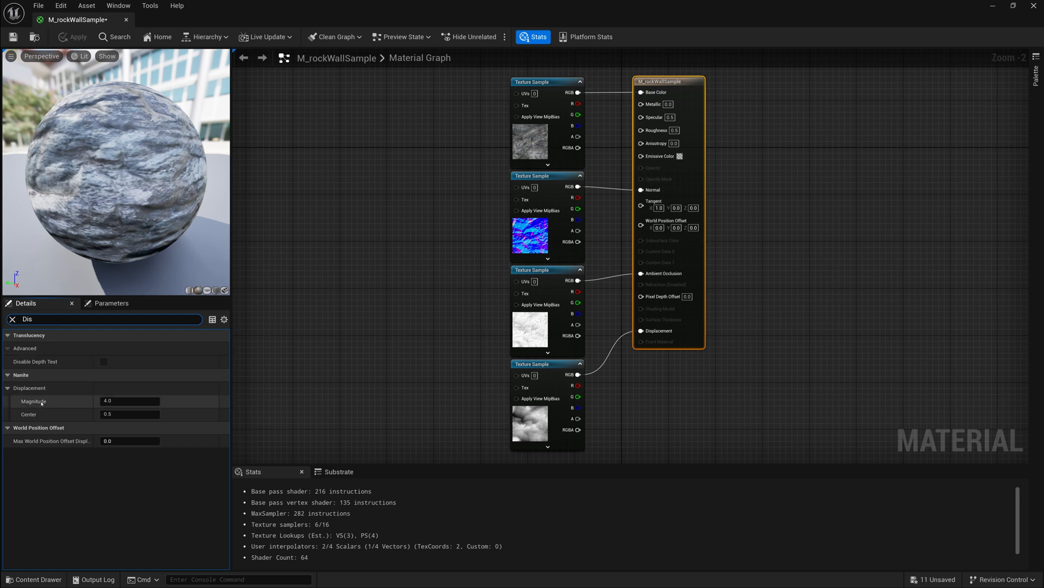
pyautogui.doubleClick(130, 400)
pyautogui.write('25')
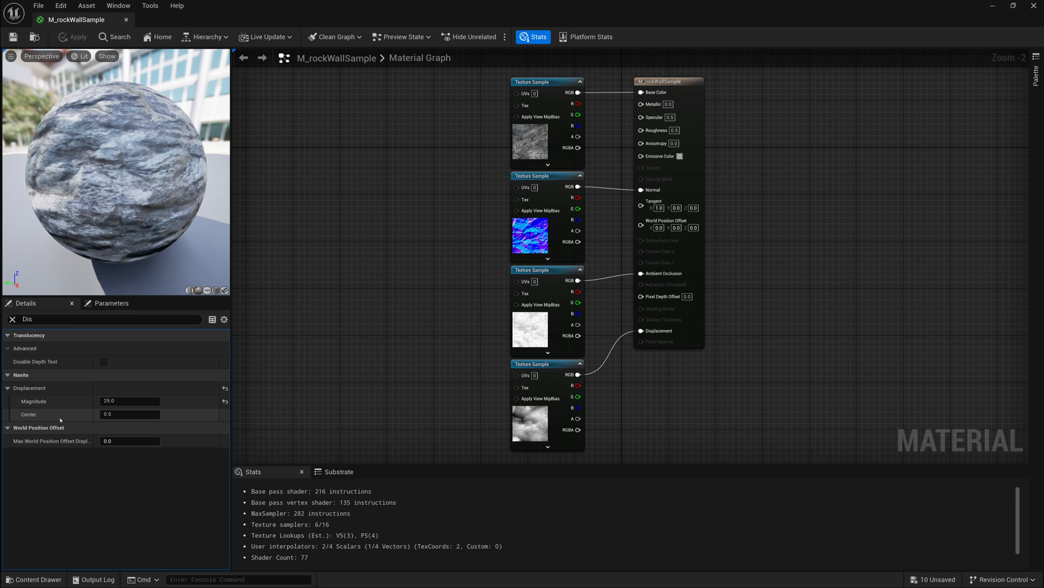
pyautogui.moveTo(475, 427)
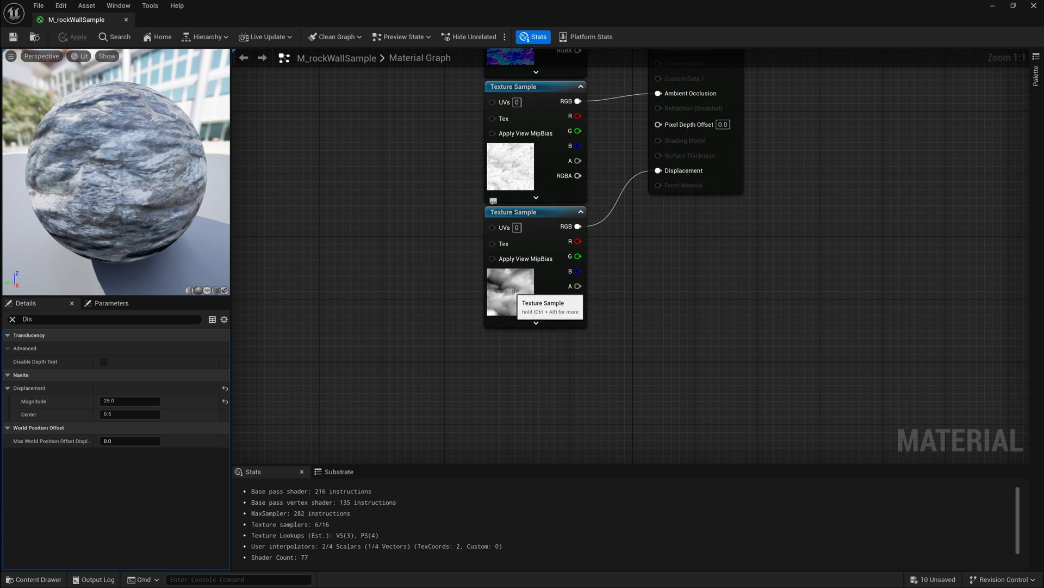
pyautogui.moveTo(172, 391)
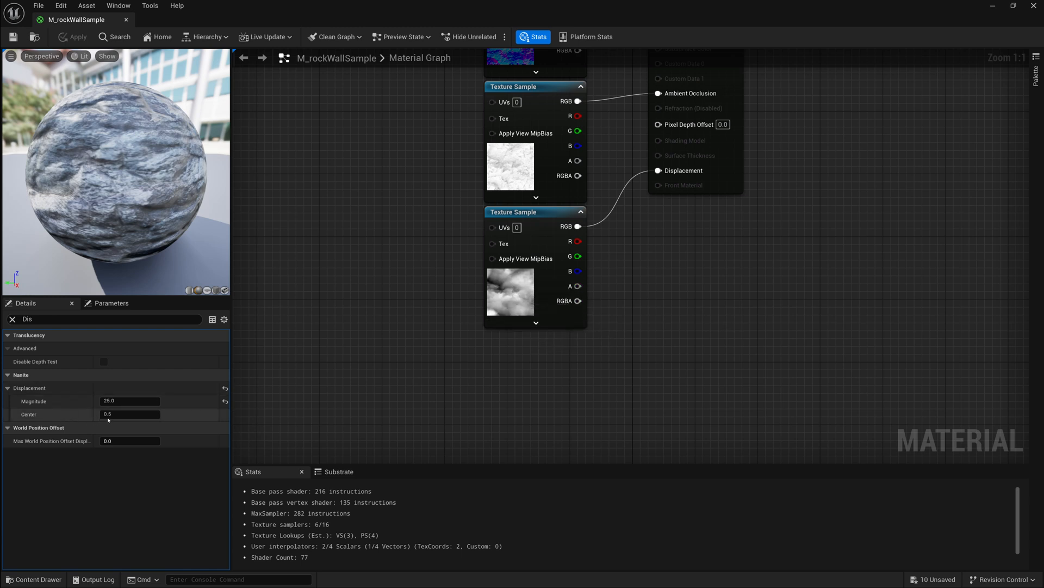
pyautogui.moveTo(130, 414)
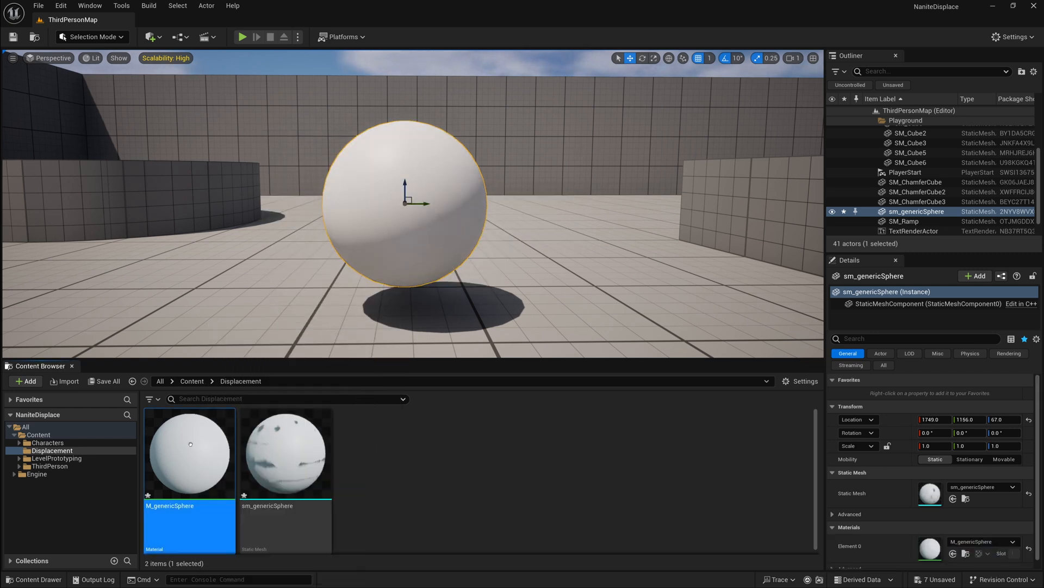
# Open M_genericSphere and enable Tessellation via a 'tess' Details search.
pyautogui.doubleClick(189, 453)
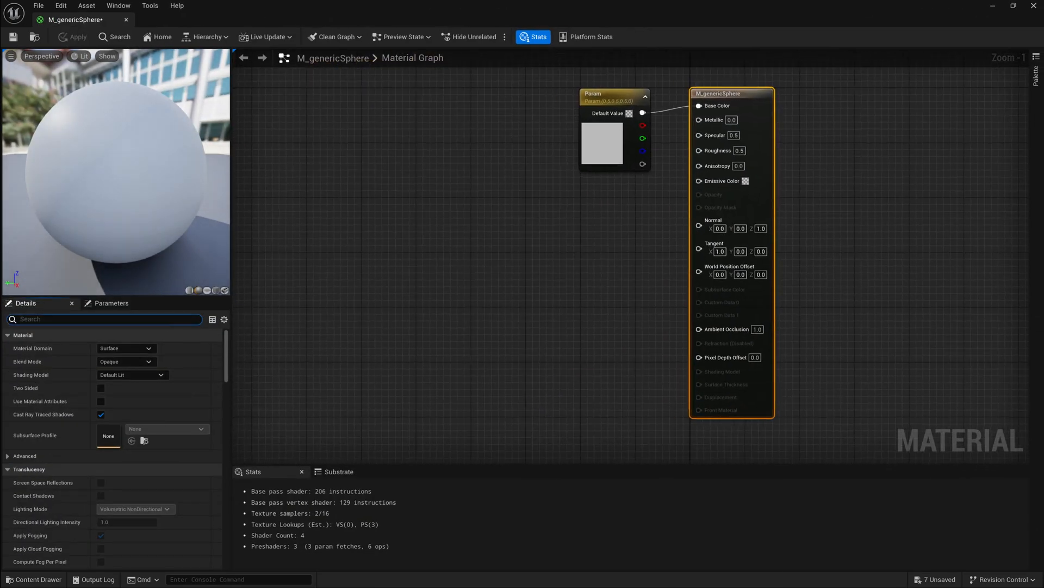
pyautogui.write('tess')
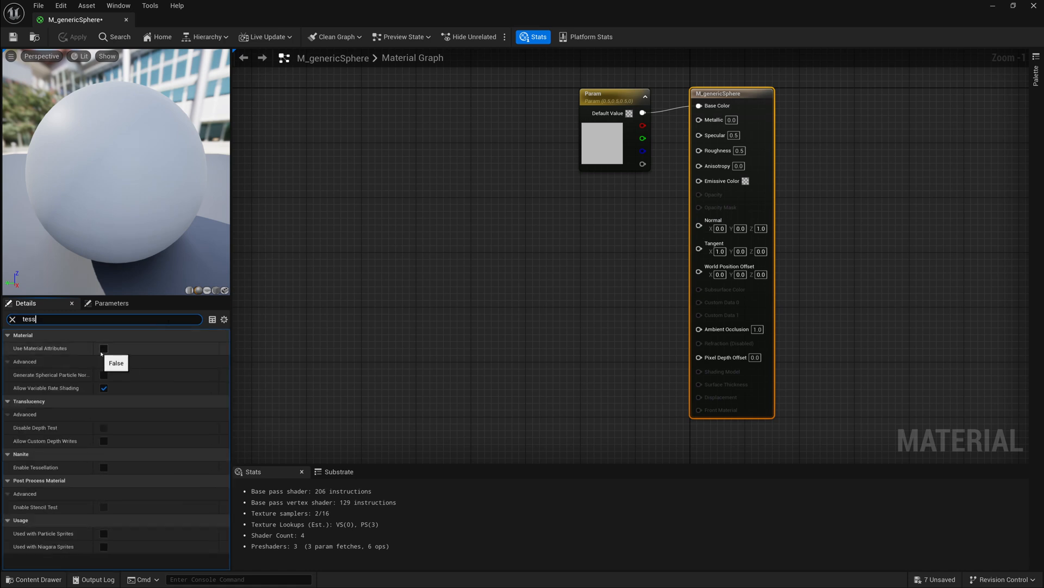
pyautogui.click(104, 467)
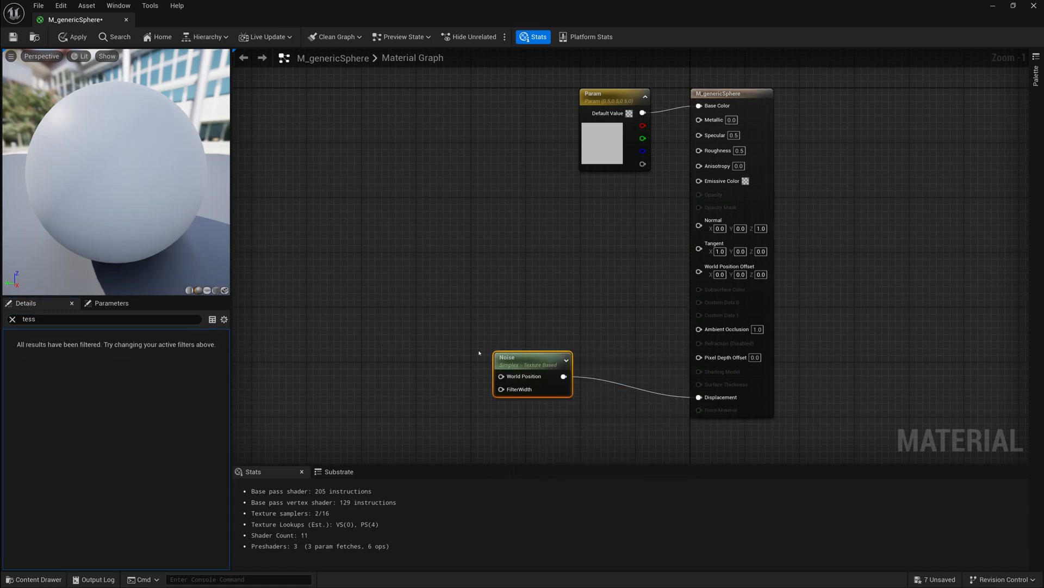
# Preview the Noise node on the sphere and enter 3 for its Levels.
pyautogui.rightClick(532, 371)
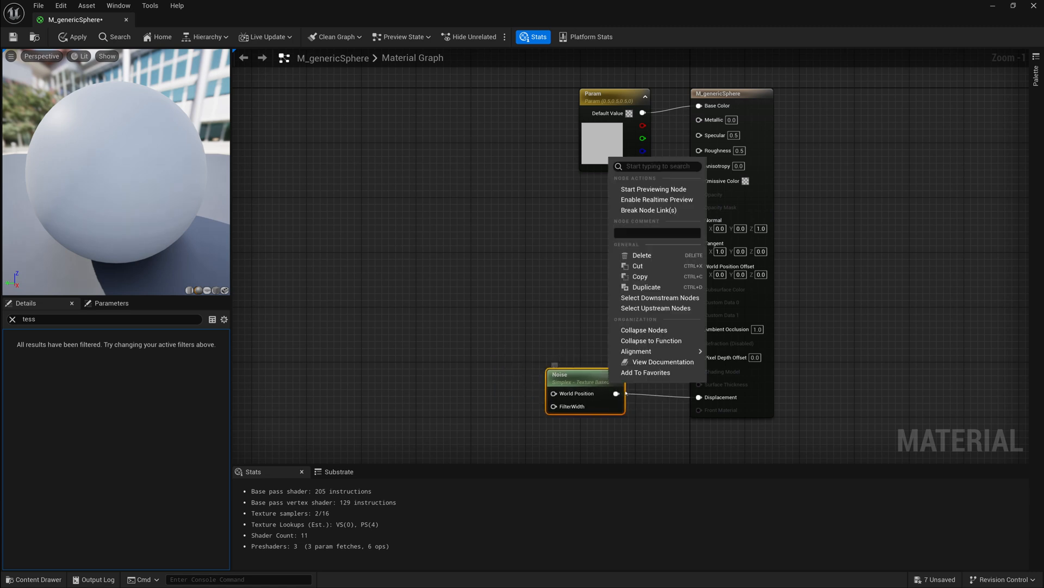
pyautogui.click(653, 189)
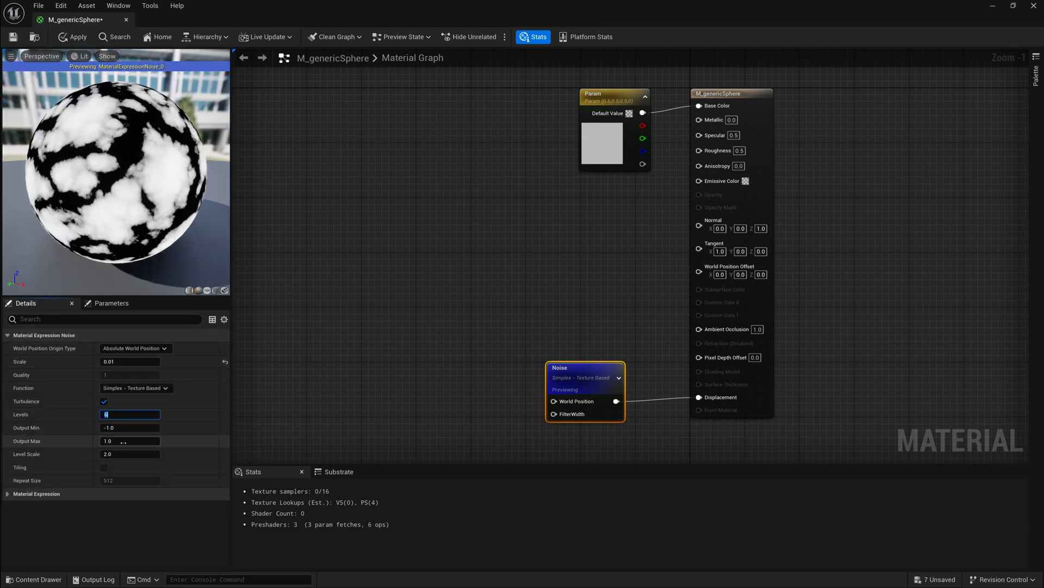
pyautogui.write('3')
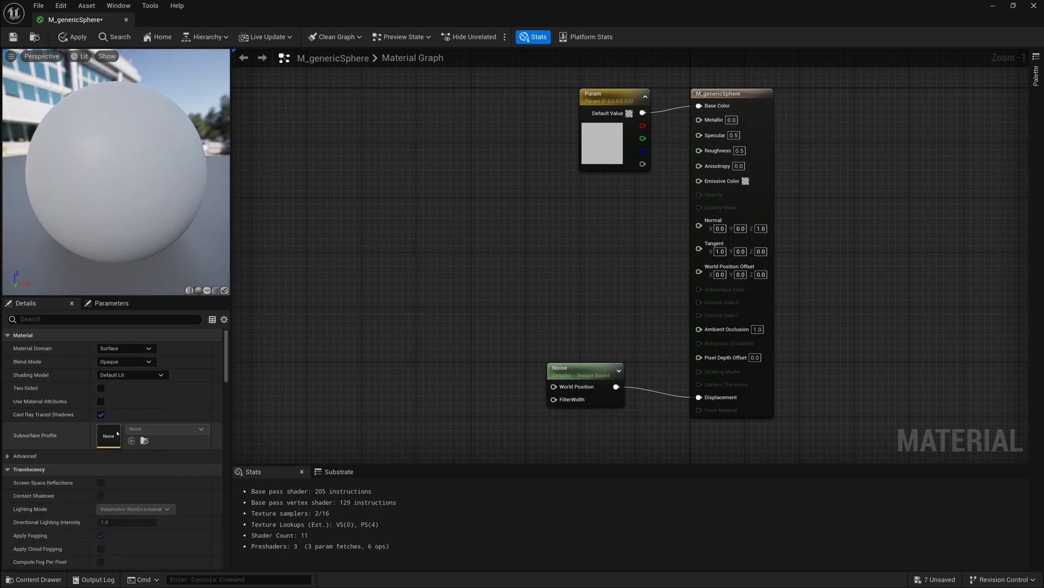
# Change the Displacement Magnitude, then view the displaced sphere in the level.
pyautogui.write('dis')
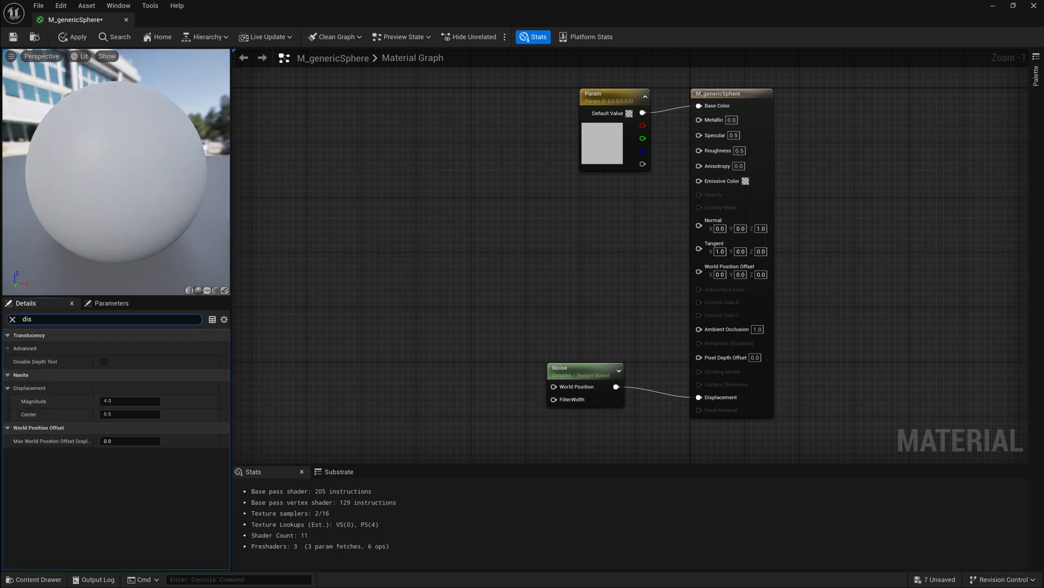
pyautogui.tripleClick(130, 401)
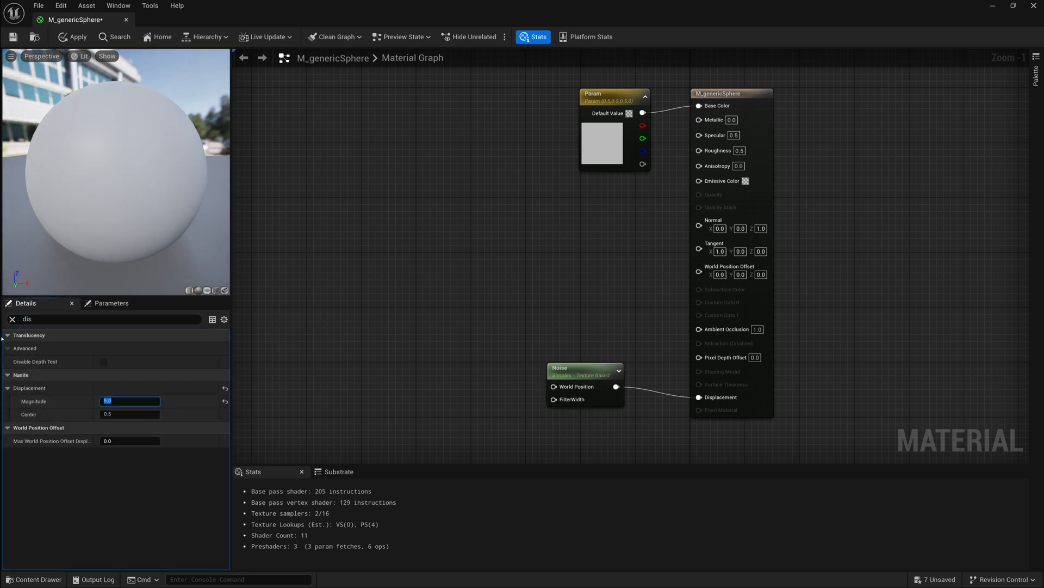
pyautogui.click(12, 318)
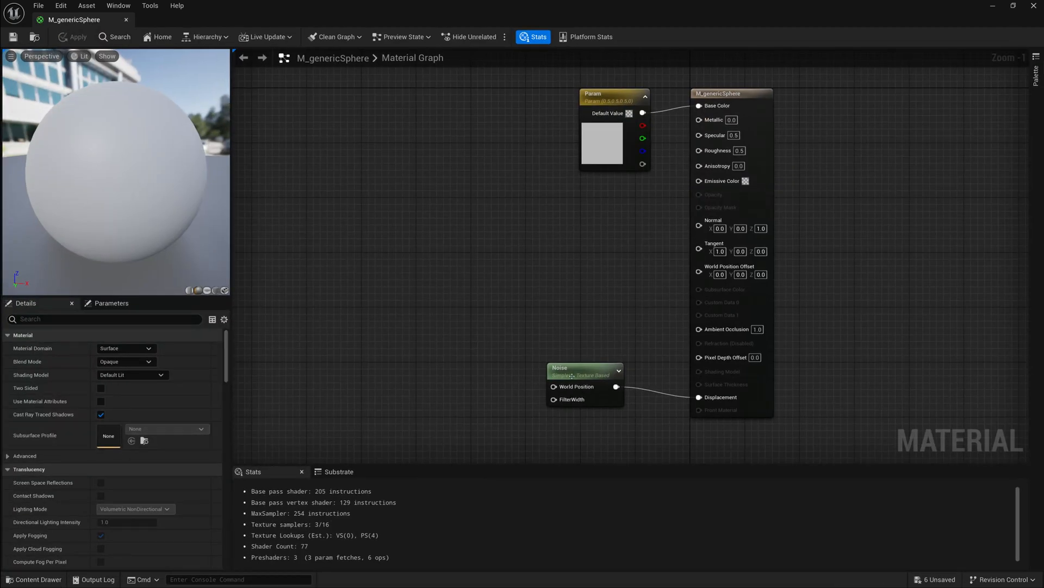
pyautogui.click(585, 367)
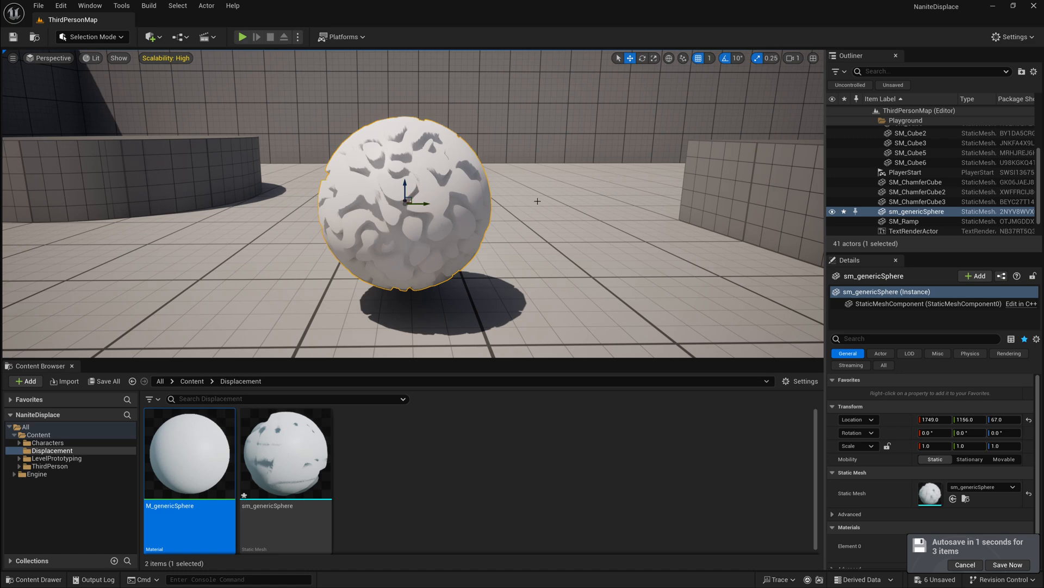
# Add a NormalFromHeightmap node above Noise, then open the Noise node's options.
pyautogui.click(1008, 564)
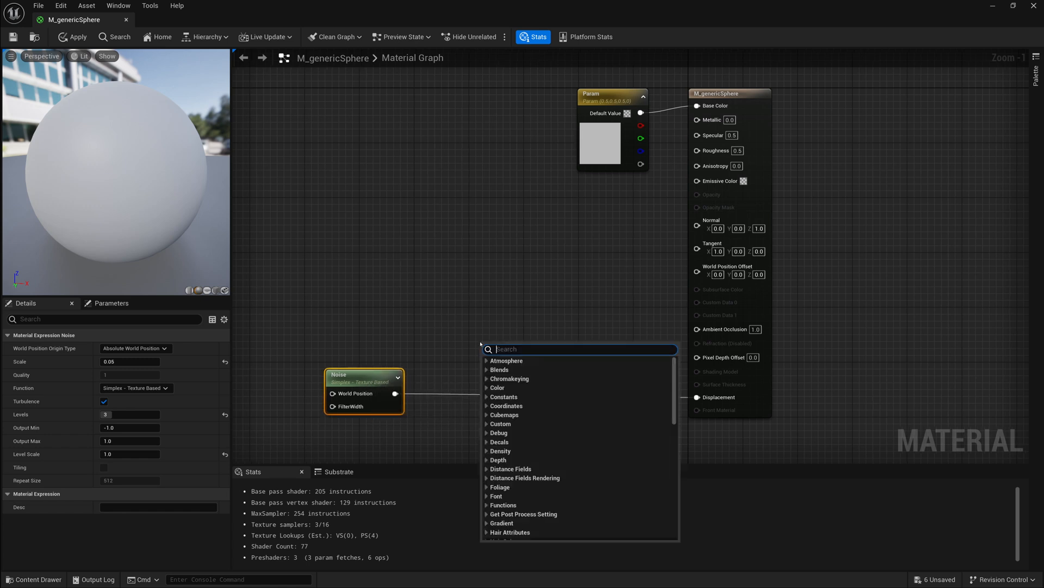
pyautogui.write('n')
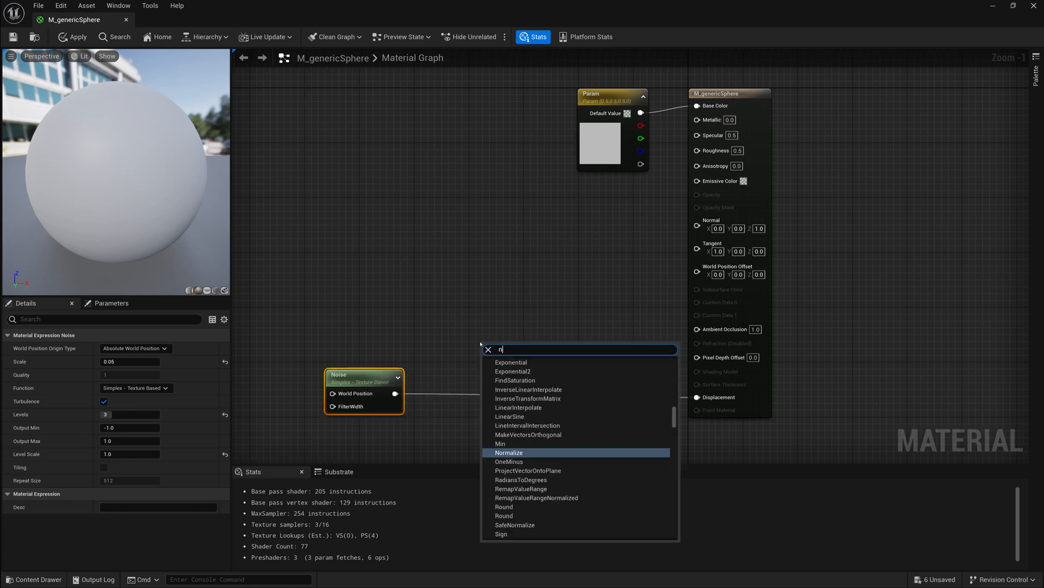
pyautogui.write('ormal T')
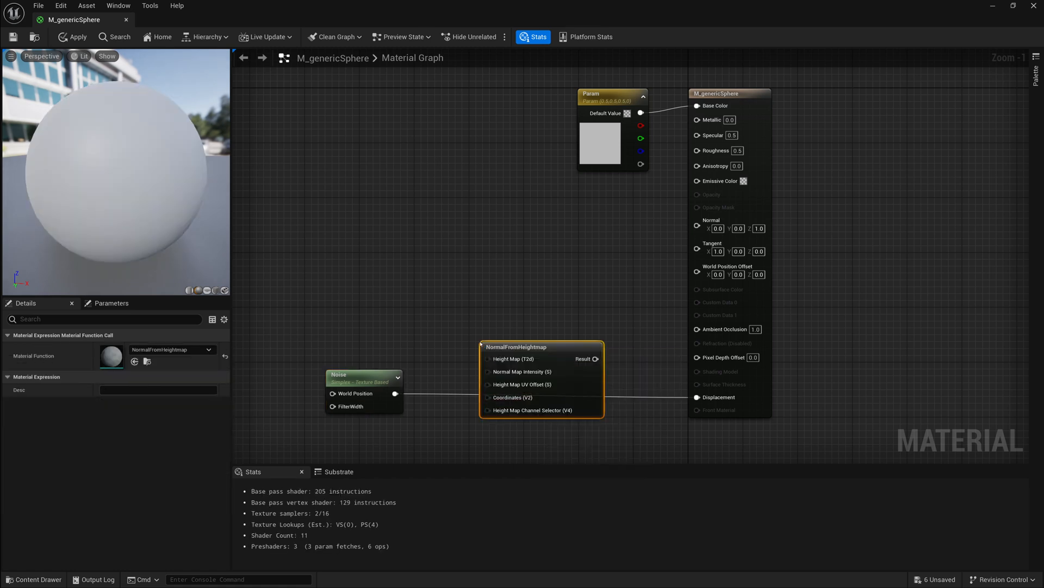
pyautogui.moveTo(517, 347); pyautogui.dragTo(513, 279)
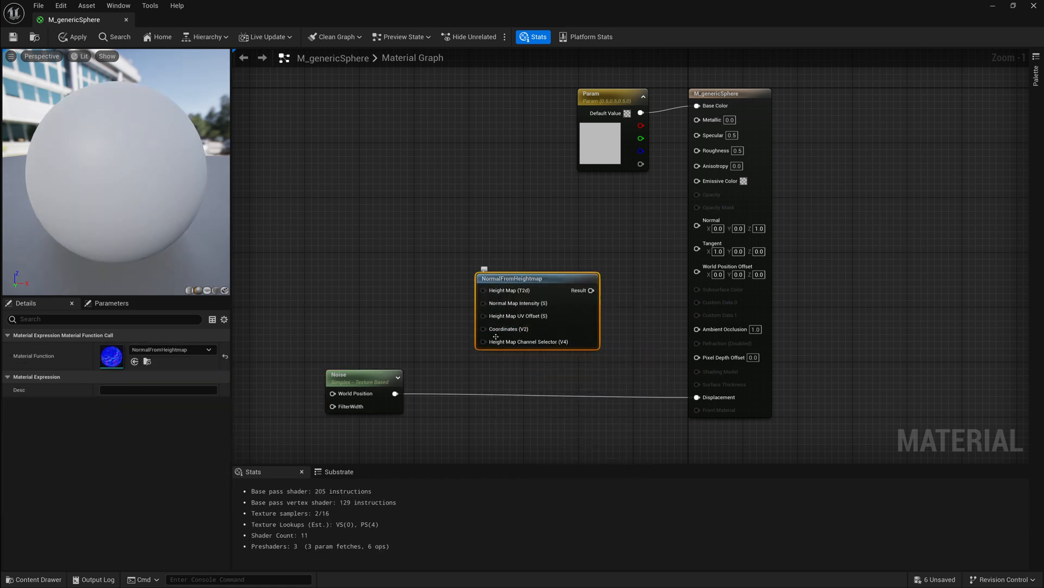
pyautogui.moveTo(402, 352)
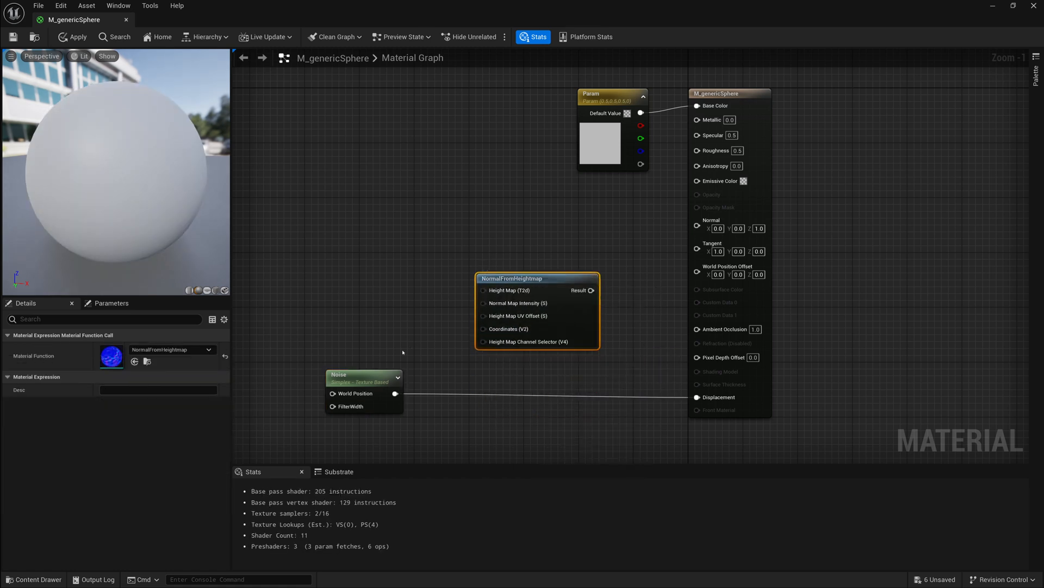
pyautogui.click(343, 374)
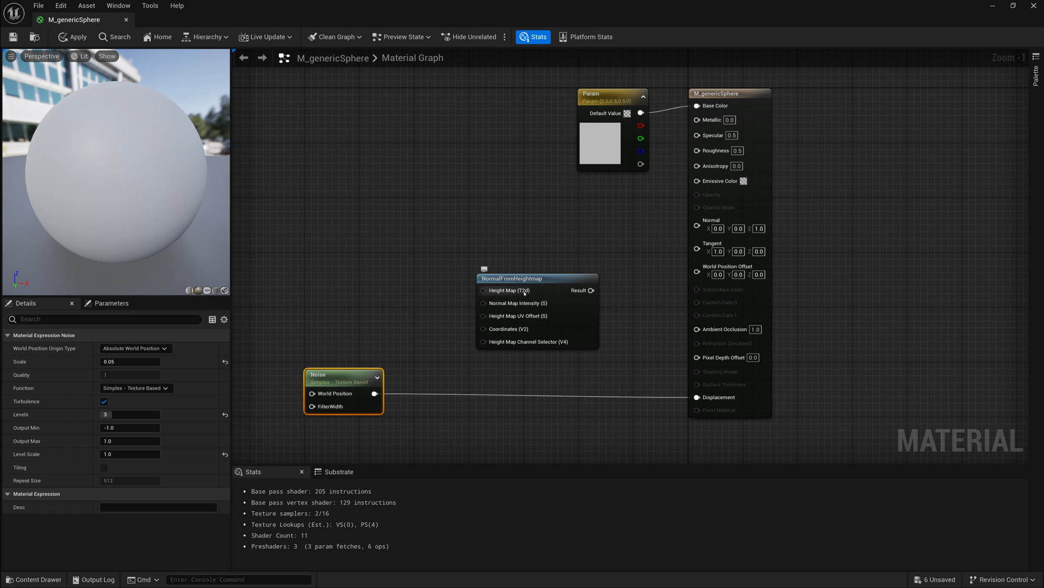
pyautogui.moveTo(526, 290)
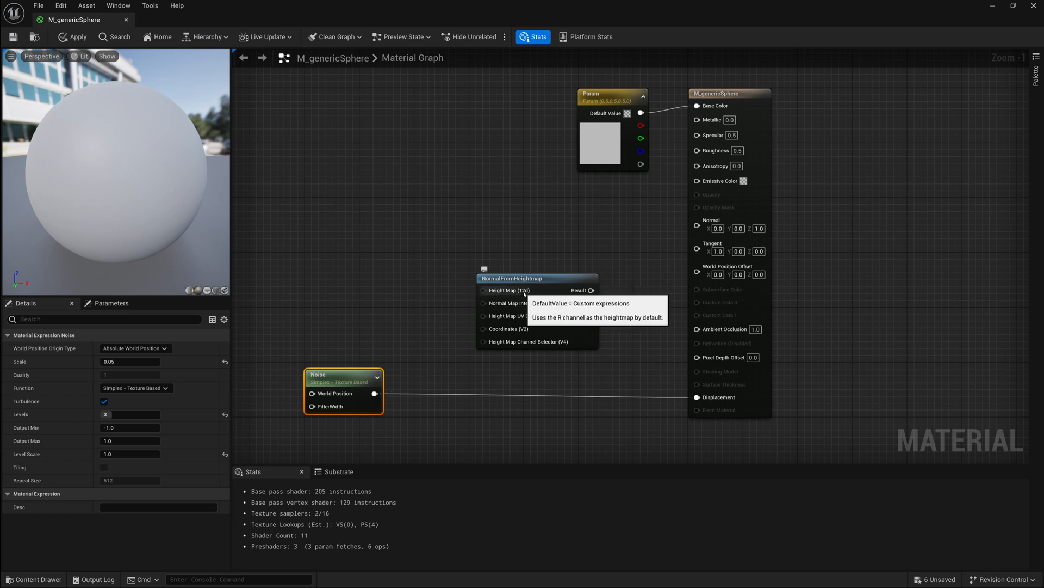
pyautogui.rightClick(343, 379)
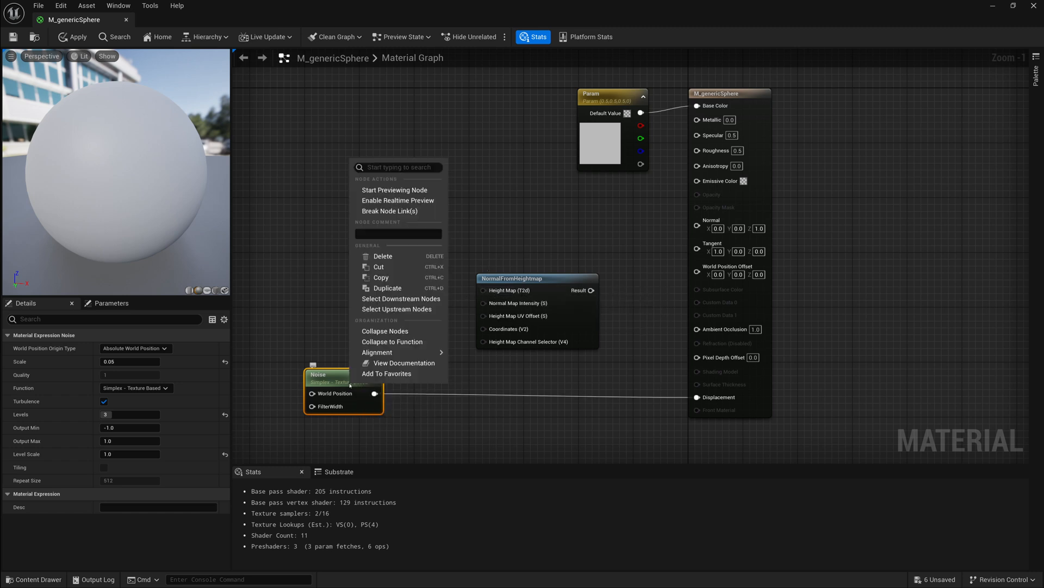
pyautogui.moveTo(335, 360)
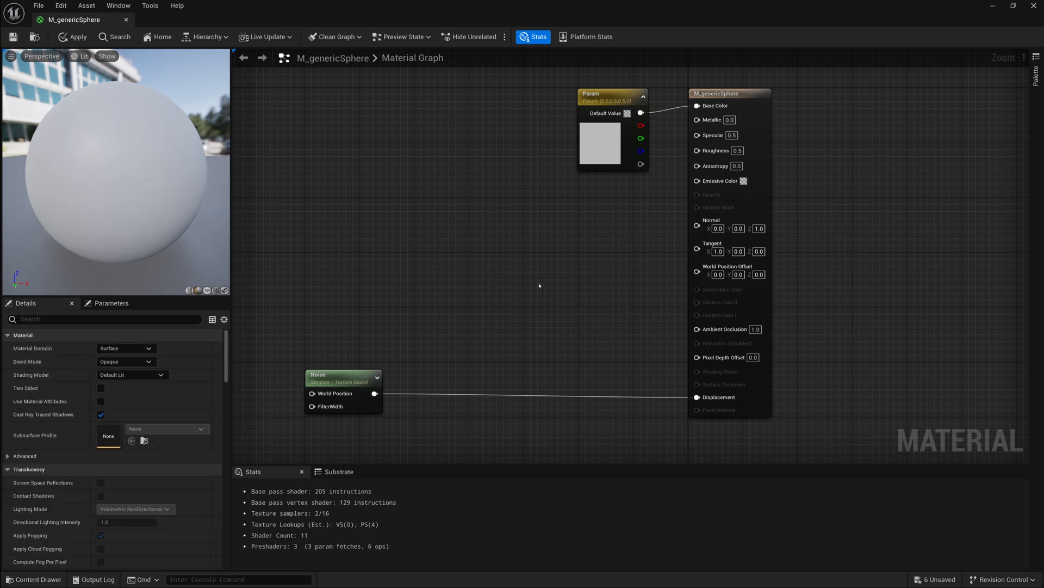
pyautogui.moveTo(538, 285)
pyautogui.write('verte')
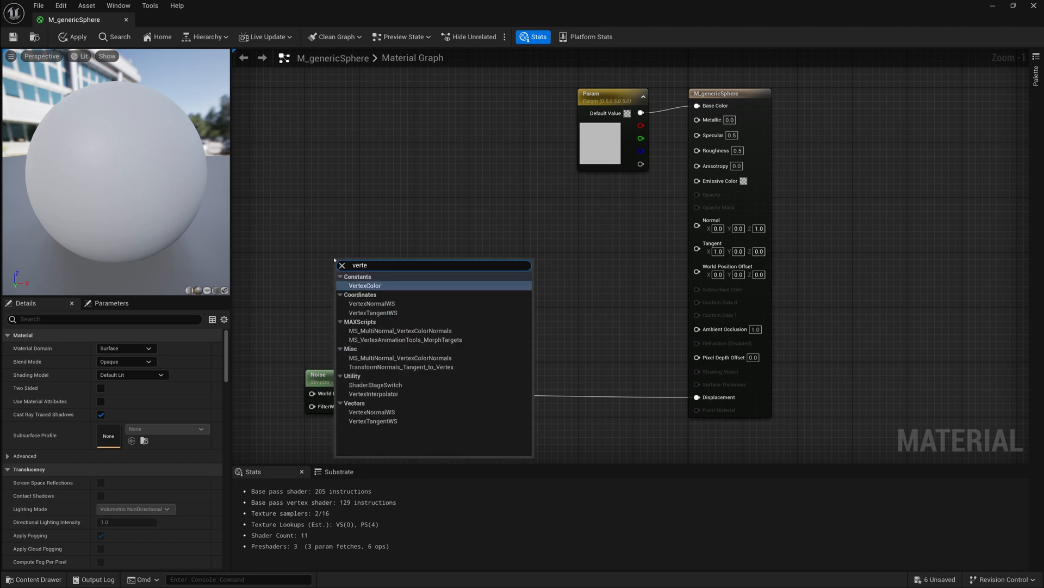
# Add VertexNormalWS, DDY and a node after the cross product for normals.
pyautogui.click(371, 304)
pyautogui.write('dd')
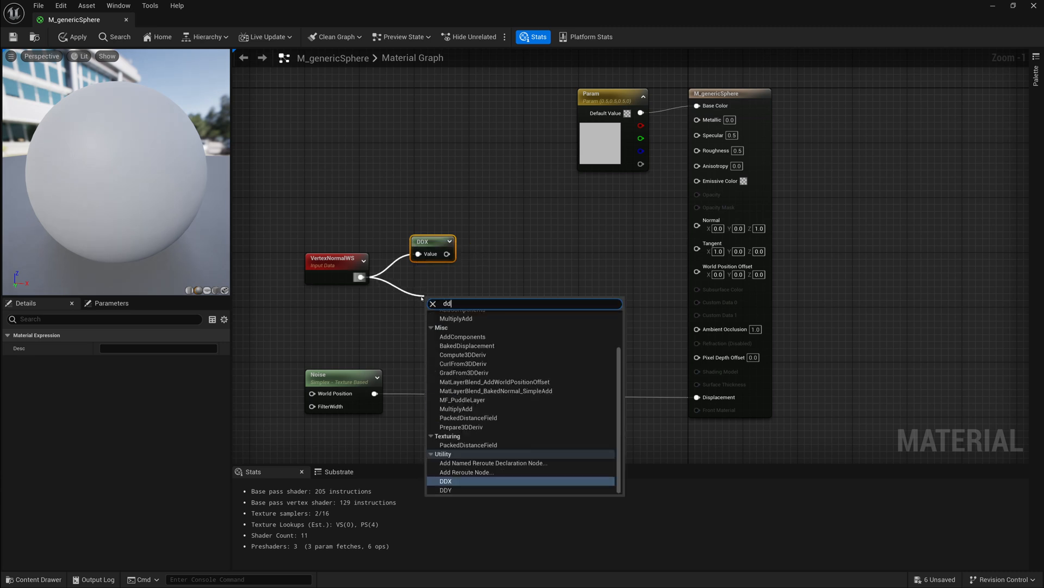
pyautogui.click(445, 490)
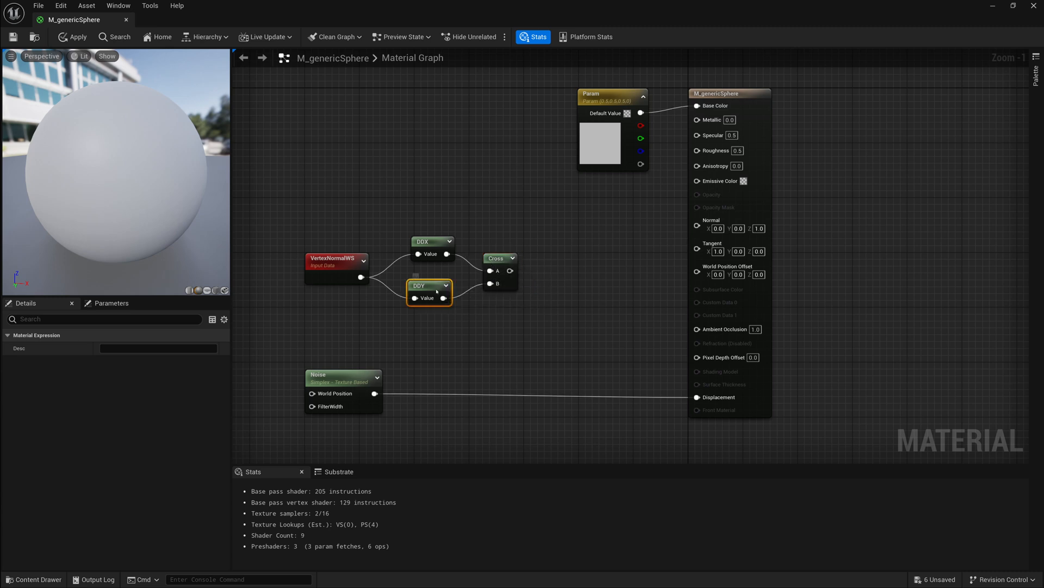
pyautogui.moveTo(510, 270)
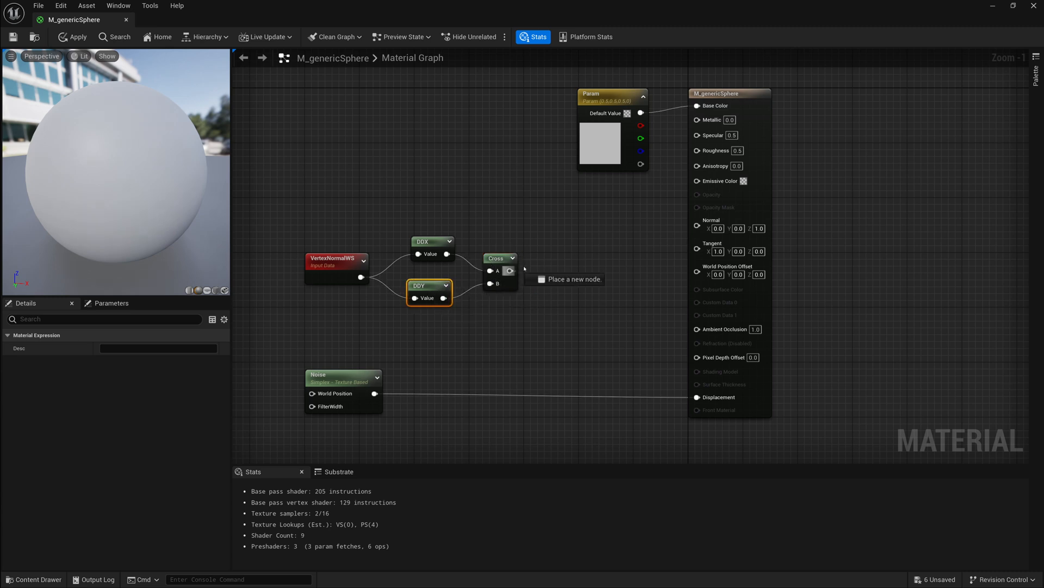
pyautogui.click(571, 278)
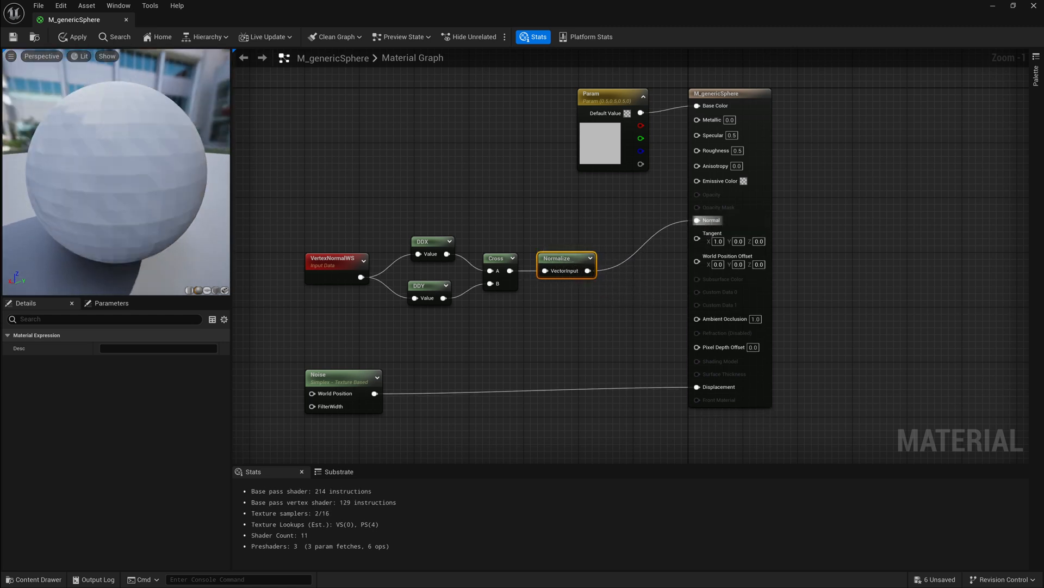
pyautogui.click(72, 36)
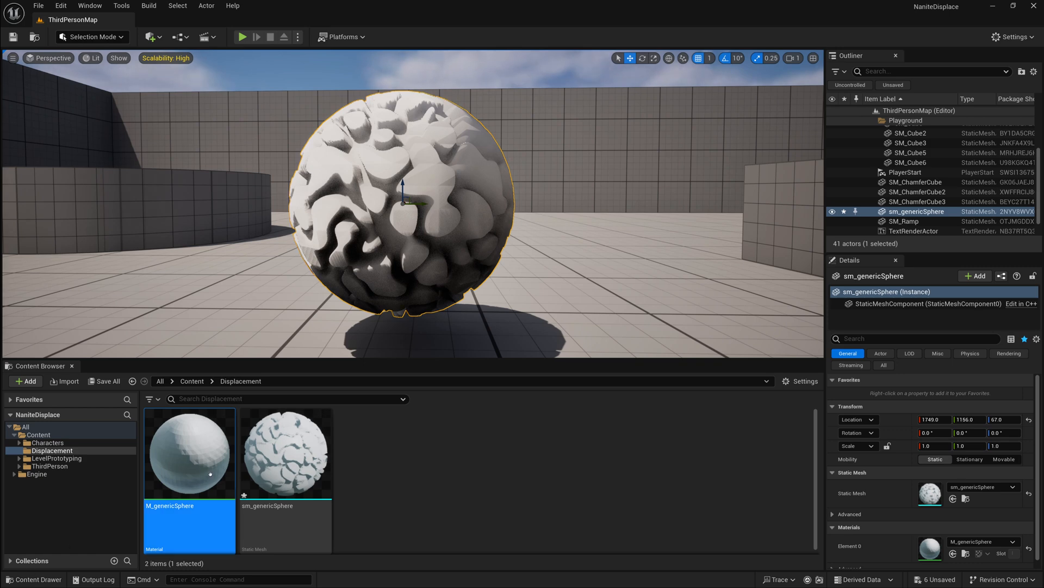
# Open M_genericSphere, reposition Noise, and add a DDY node fed by it.
pyautogui.doubleClick(189, 453)
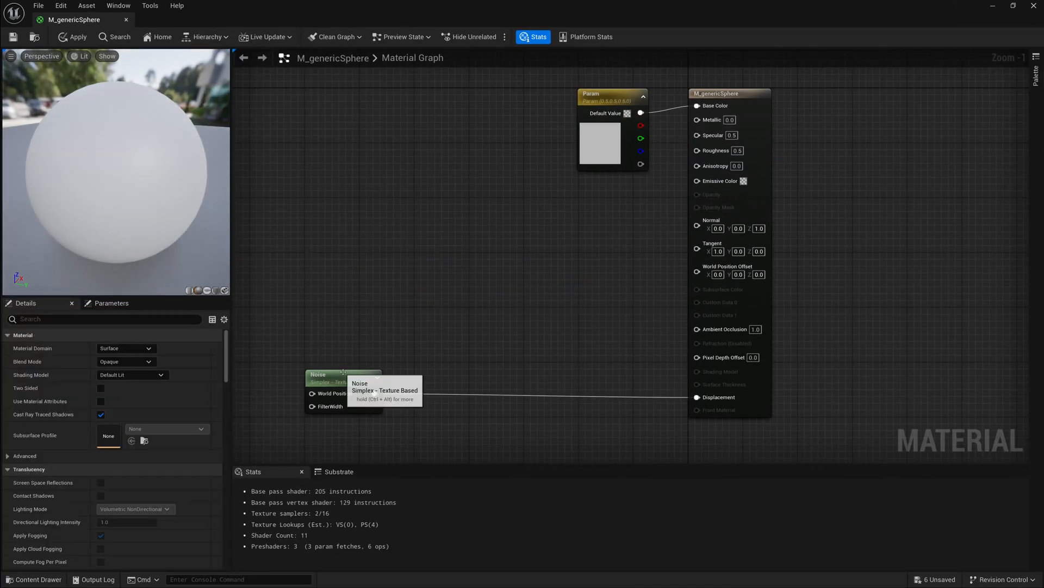
pyautogui.click(287, 374)
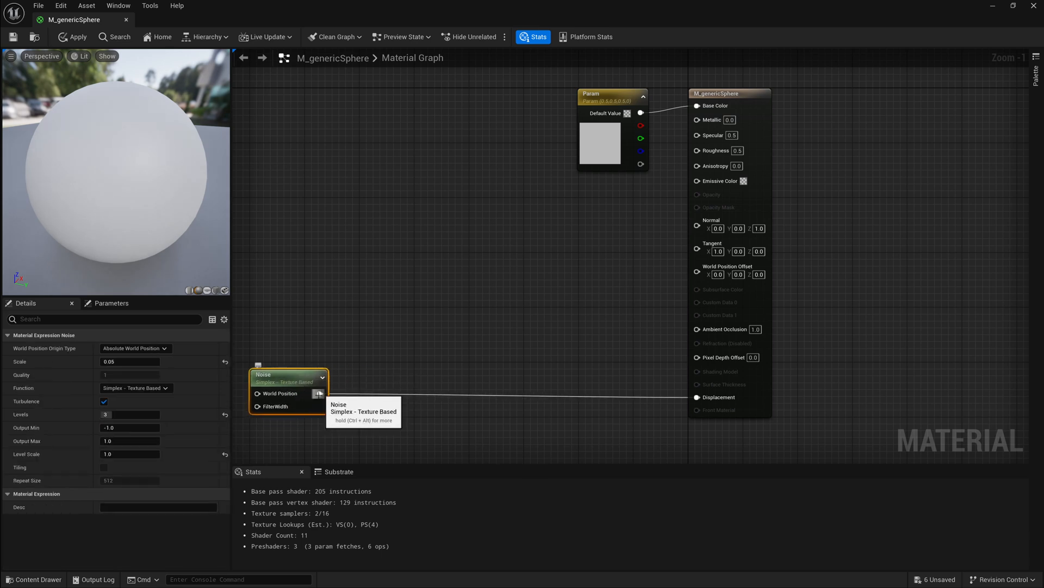
pyautogui.moveTo(99, 516)
pyautogui.write('dd')
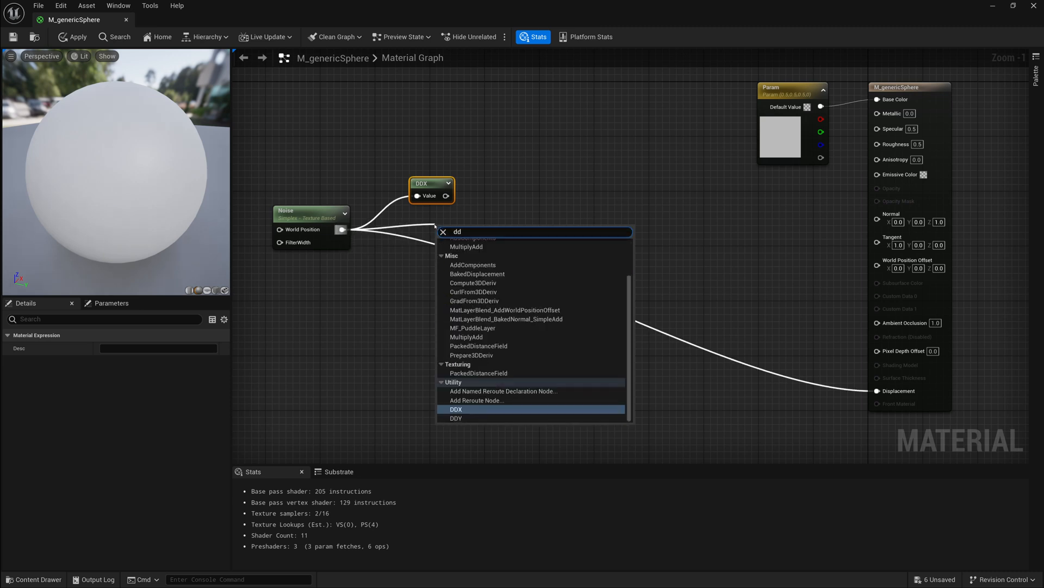
pyautogui.click(457, 418)
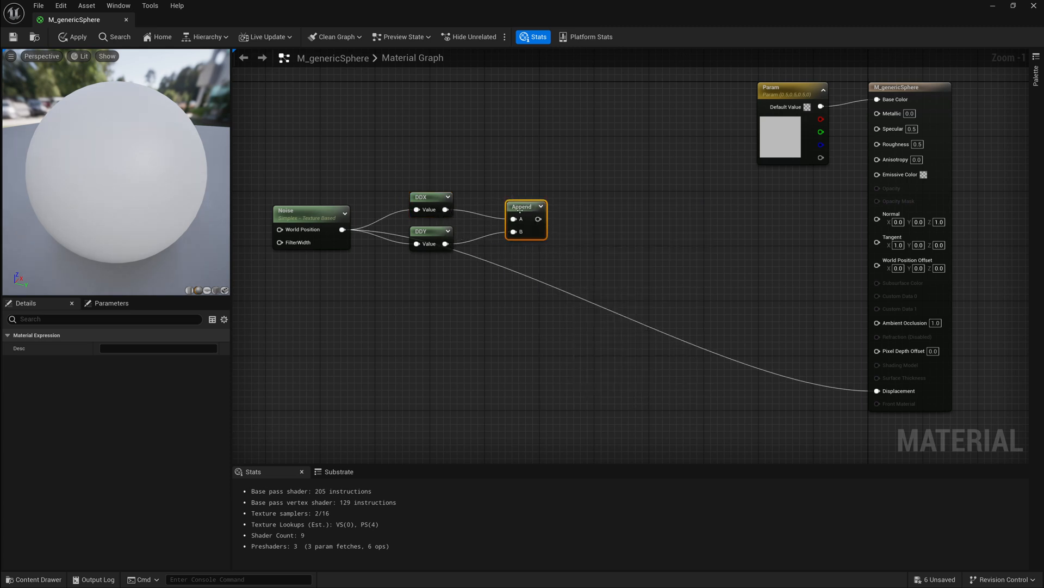
pyautogui.moveTo(498, 204)
pyautogui.write('-1')
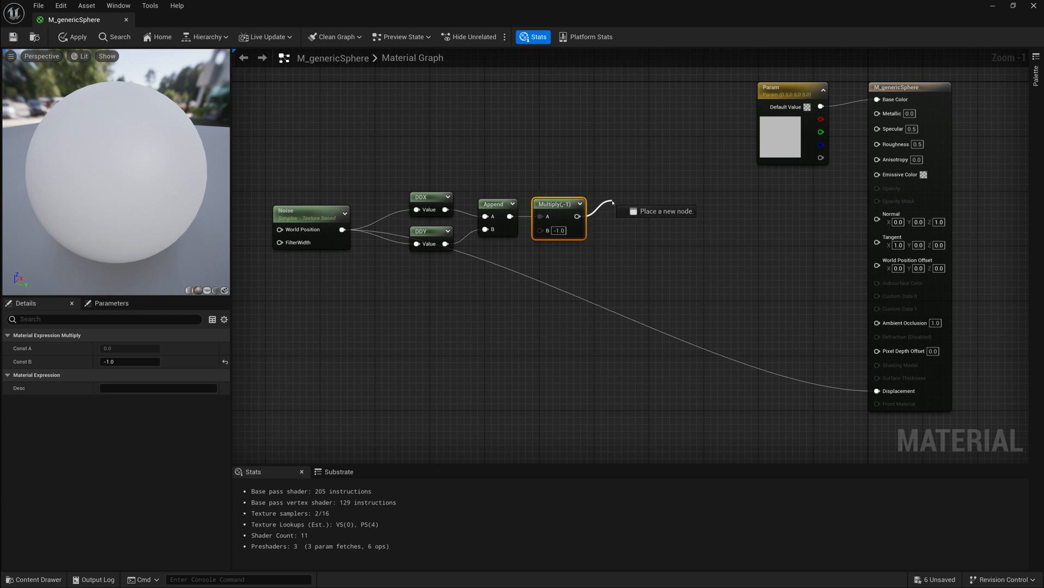
# Add a Normalize after the Multiply, then an Append with a constant 1.0 in B.
pyautogui.click(656, 210)
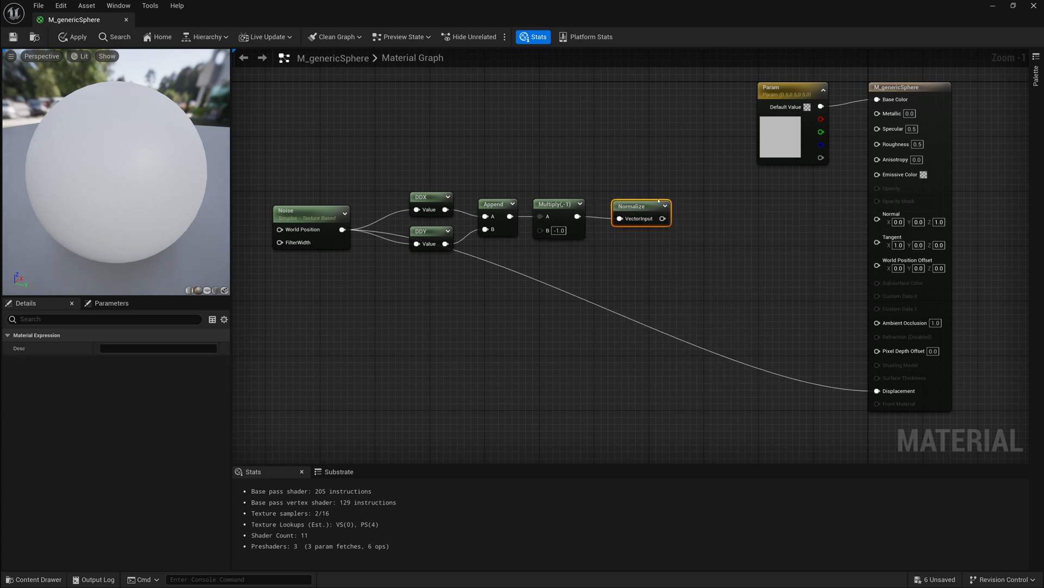
pyautogui.moveTo(628, 216)
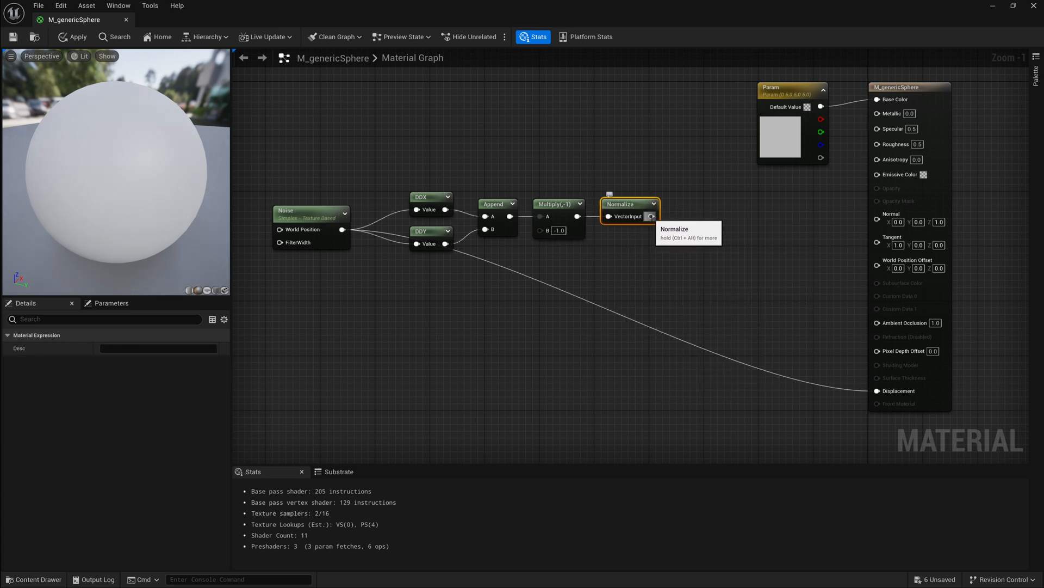
pyautogui.write('app')
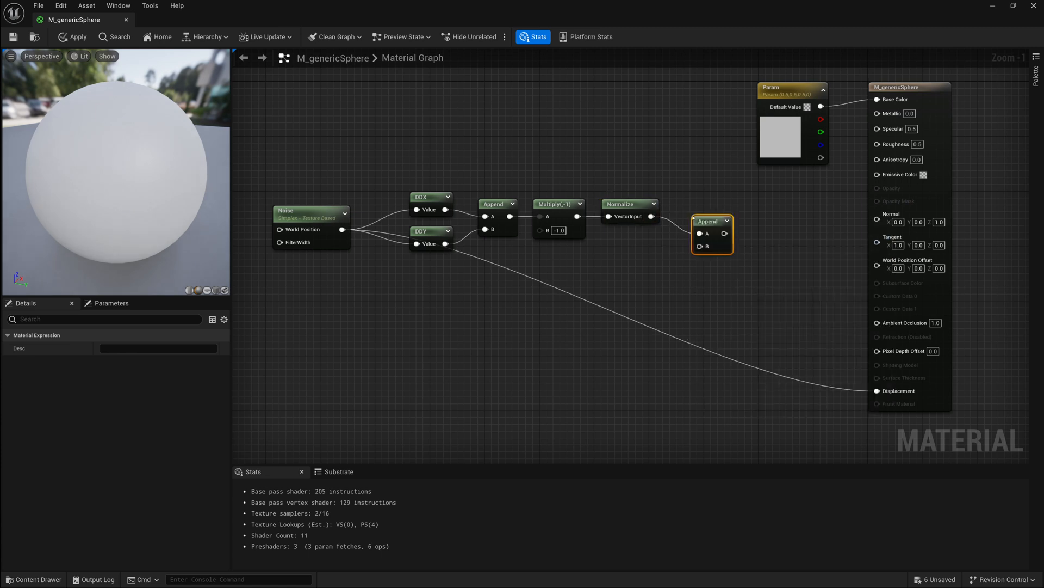
pyautogui.moveTo(703, 222)
pyautogui.write('const')
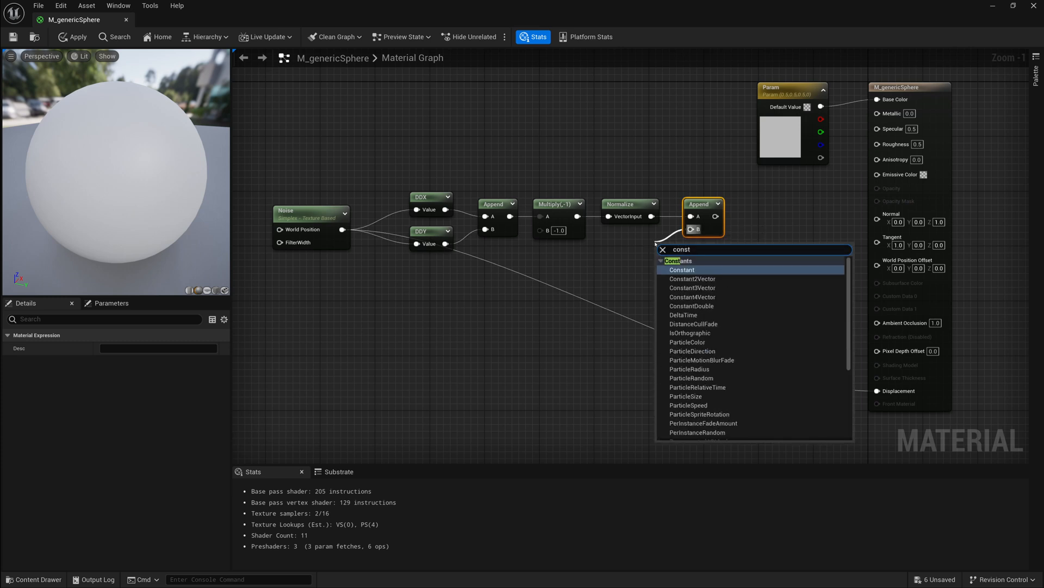
pyautogui.click(682, 270)
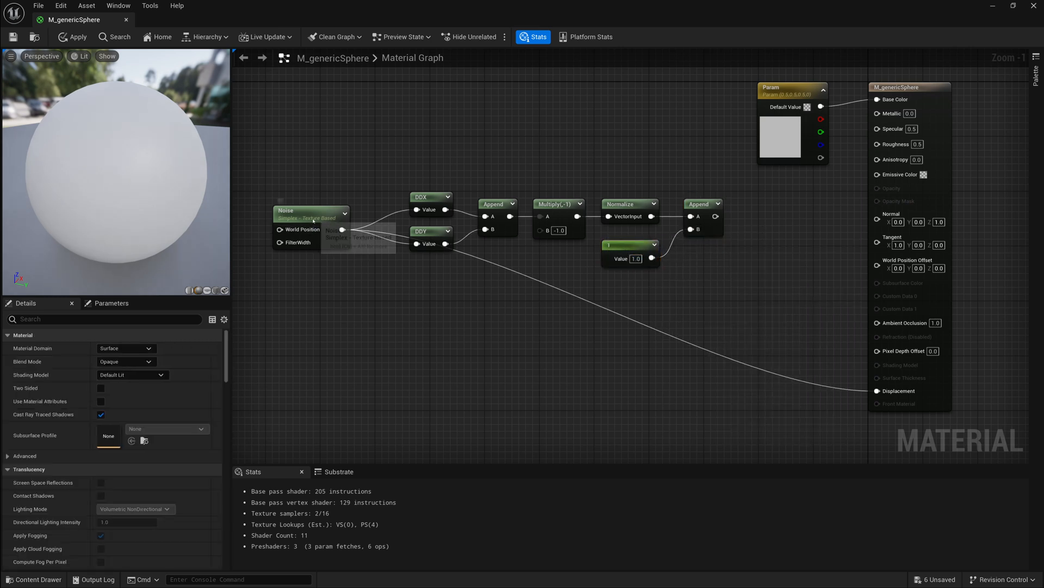
# Inspect the Noise node settings and select the DDX and DDY derivative nodes.
pyautogui.click(309, 213)
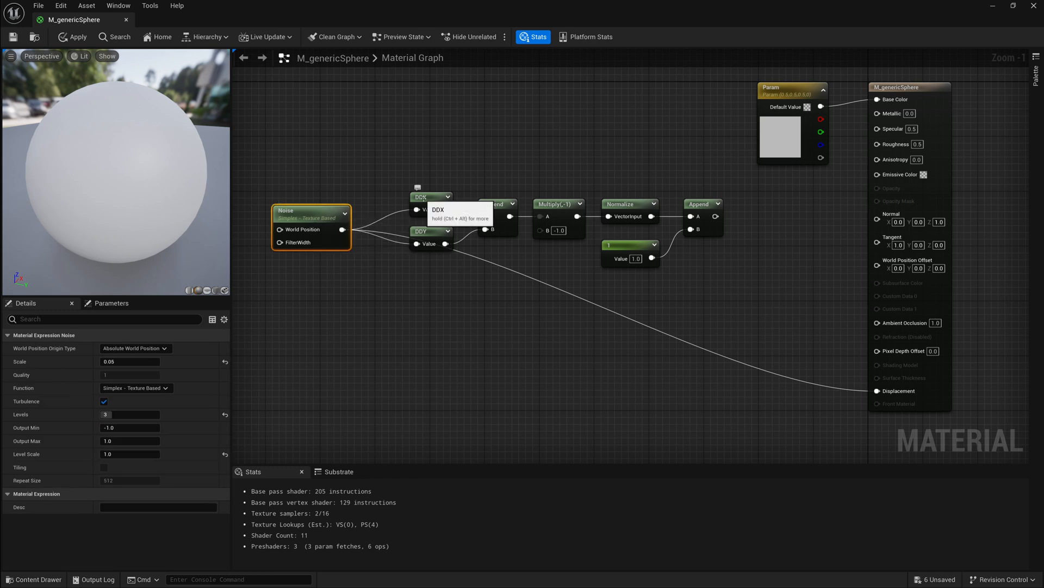
pyautogui.click(429, 231)
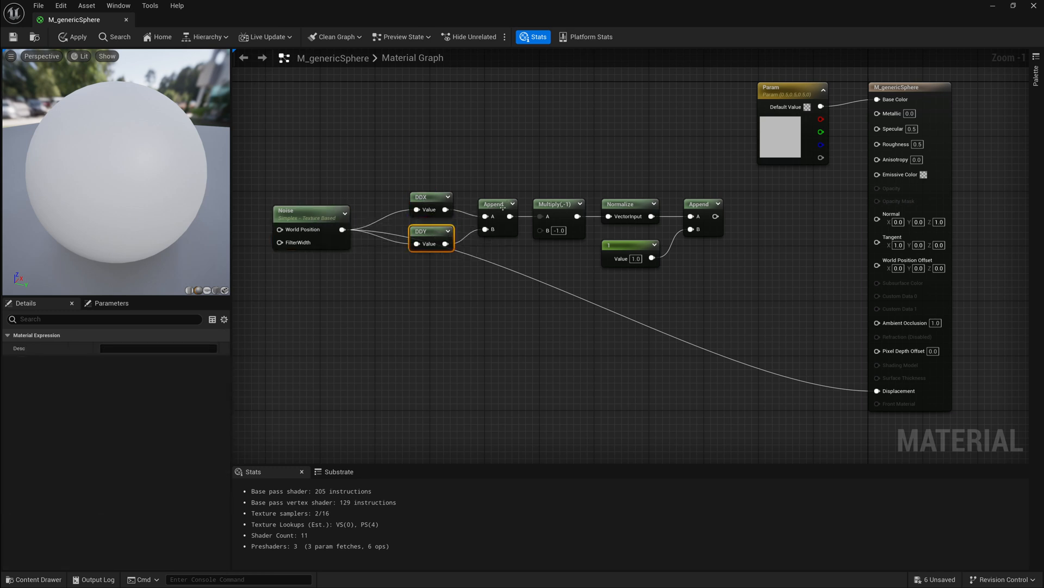
pyautogui.moveTo(488, 217)
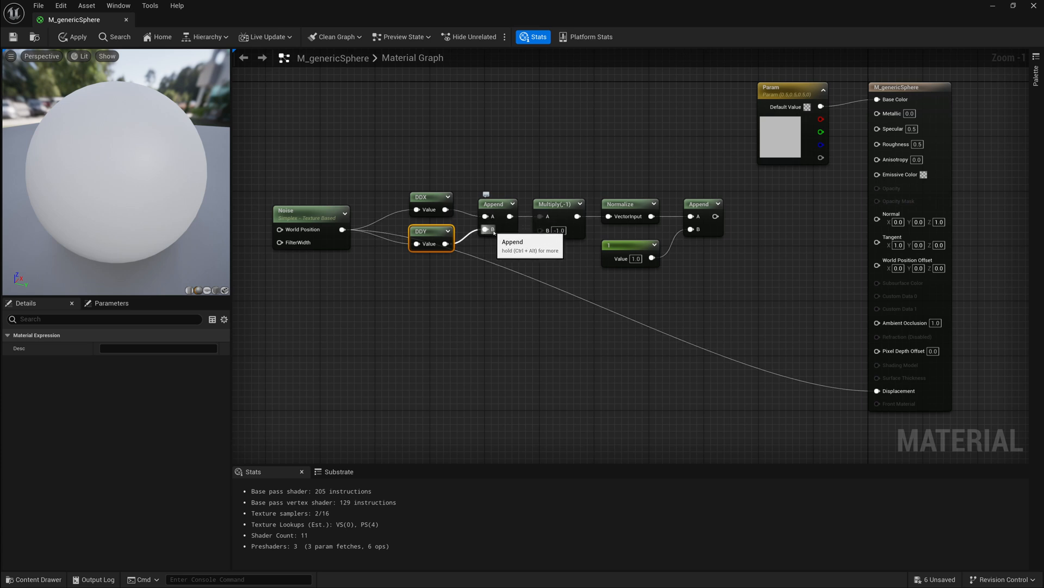
pyautogui.moveTo(563, 214)
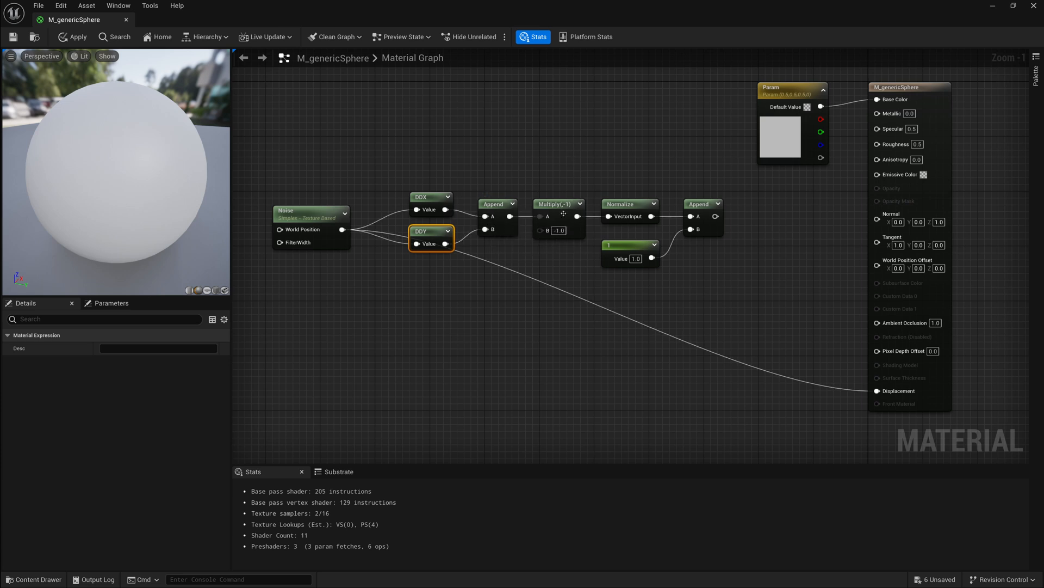
pyautogui.moveTo(548, 223)
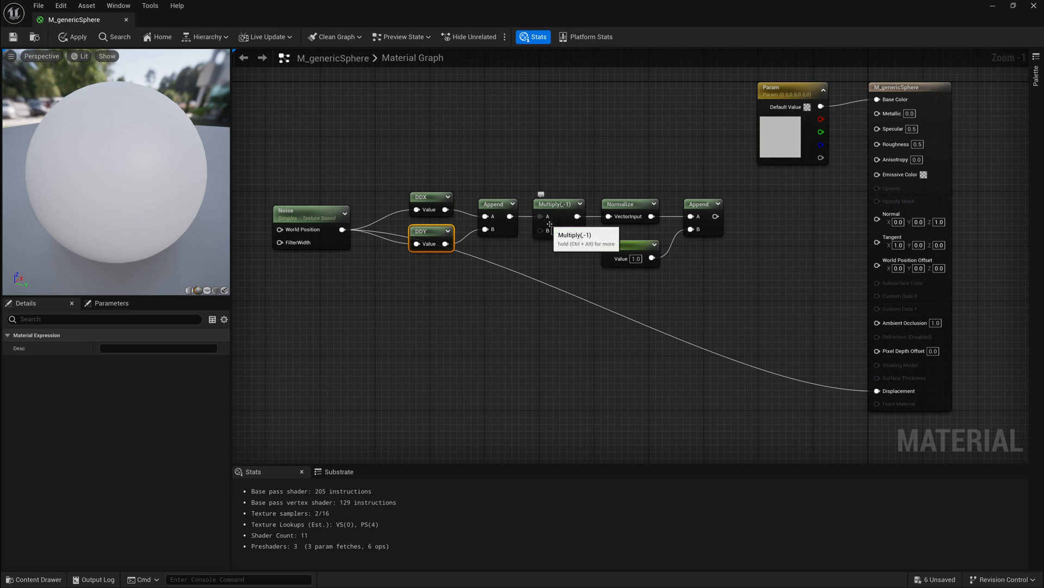
pyautogui.moveTo(704, 210)
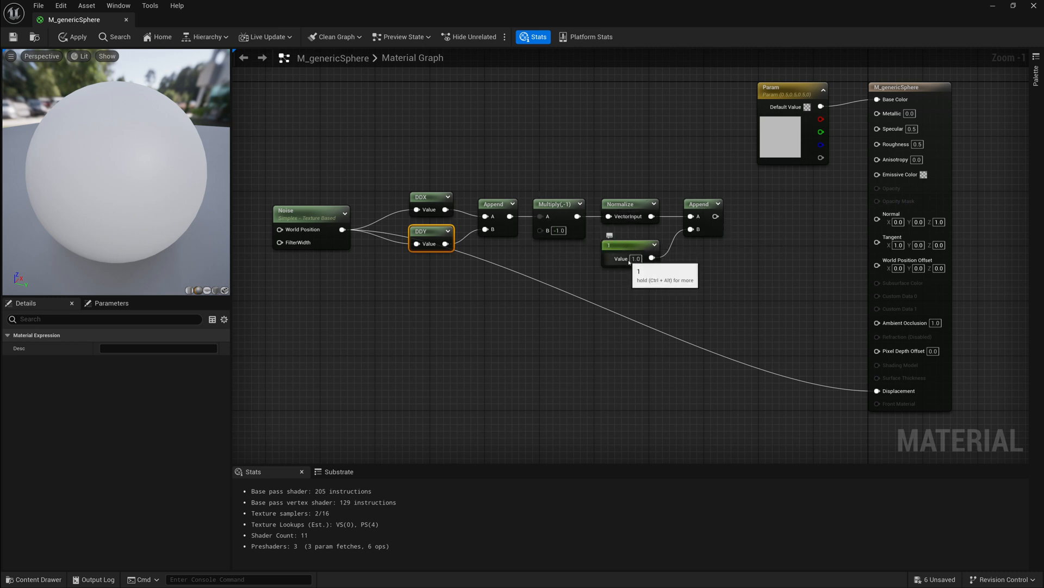
pyautogui.moveTo(472, 291)
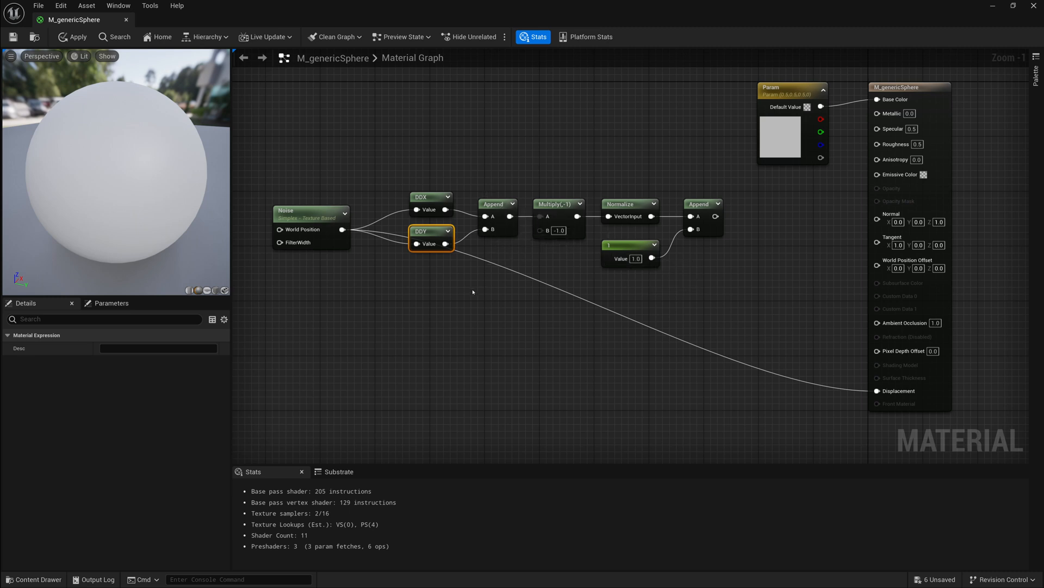
pyautogui.moveTo(360, 371)
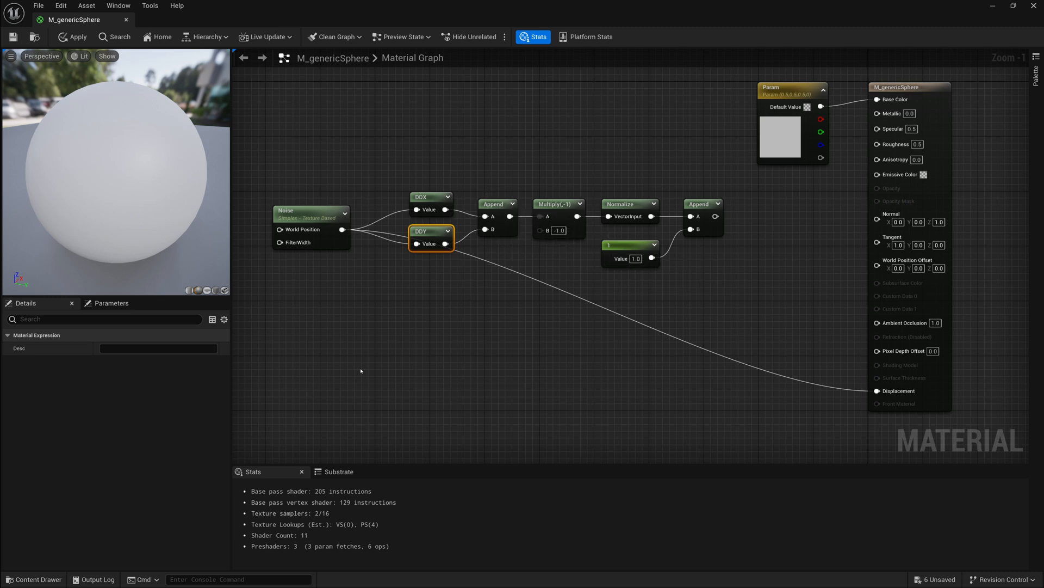
pyautogui.moveTo(510, 360)
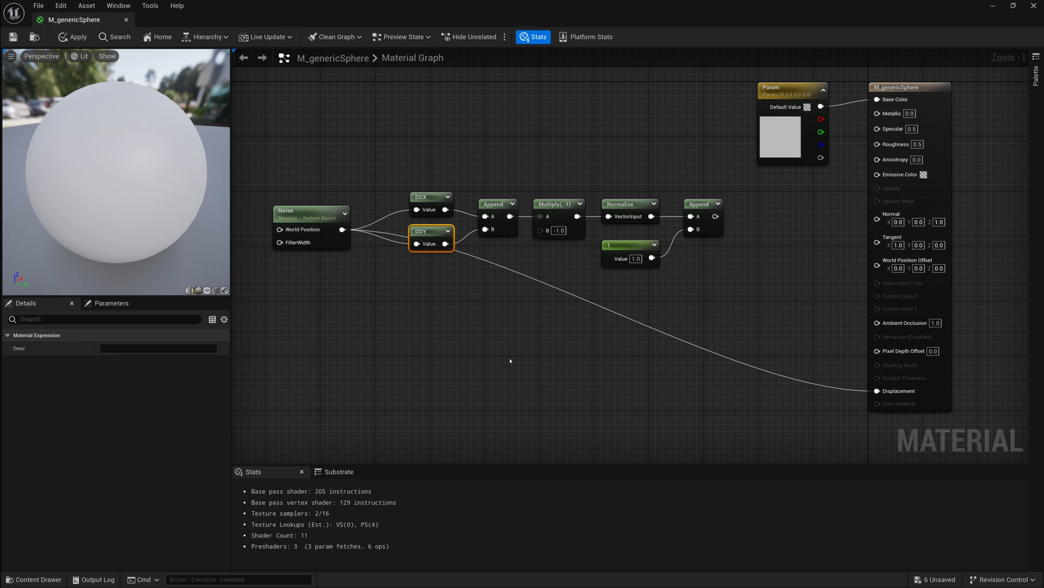
pyautogui.moveTo(489, 216)
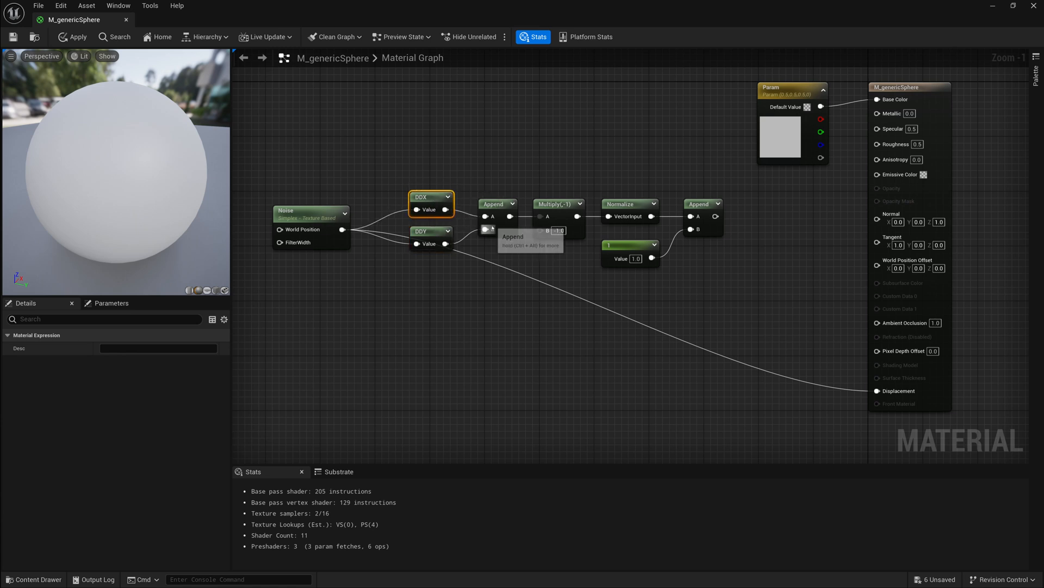
pyautogui.click(431, 231)
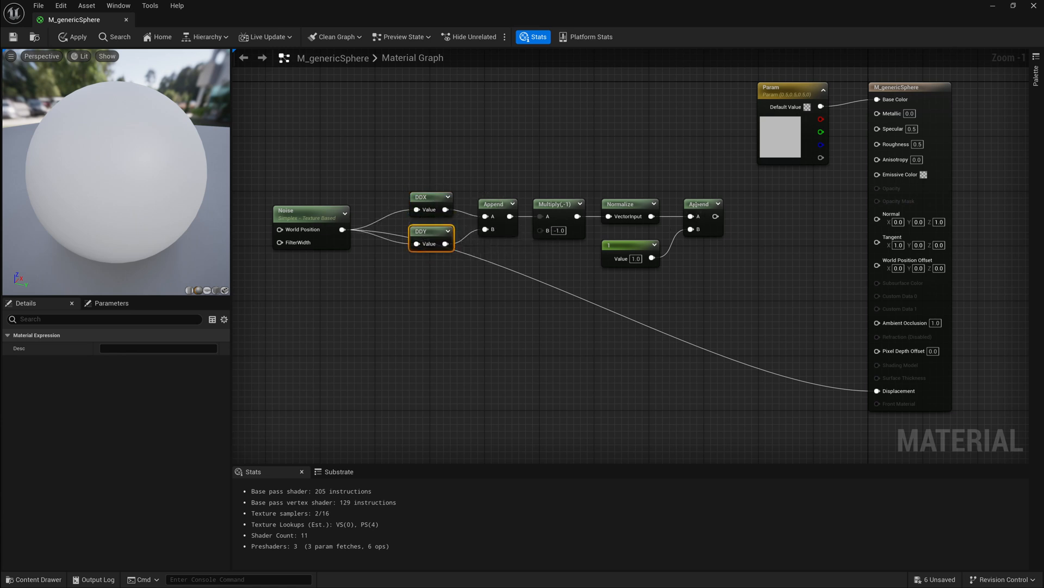
pyautogui.click(629, 244)
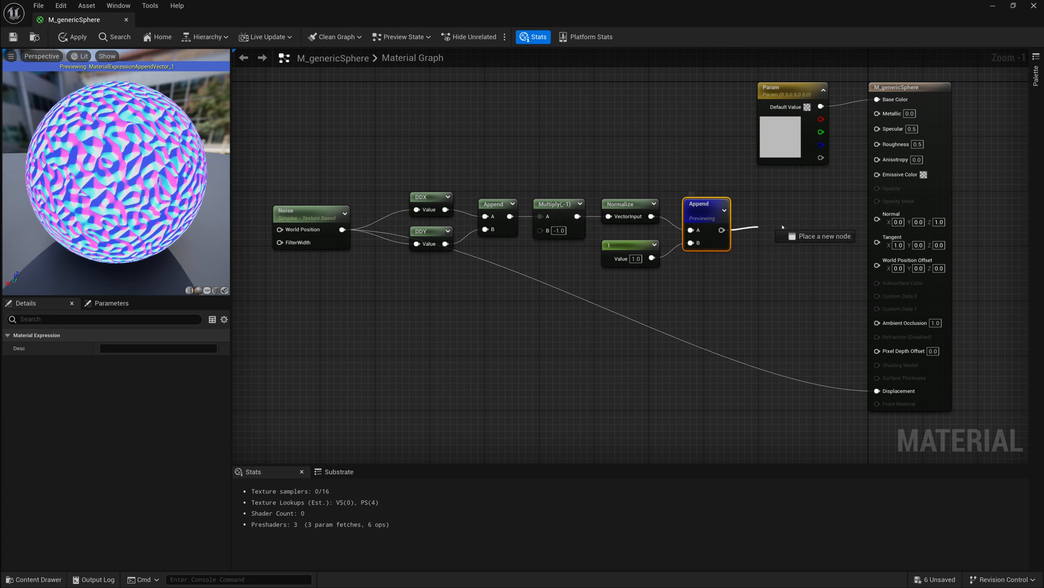
# Stop previewing the final Append node and save the M_genericSphere material.
pyautogui.rightClick(707, 203)
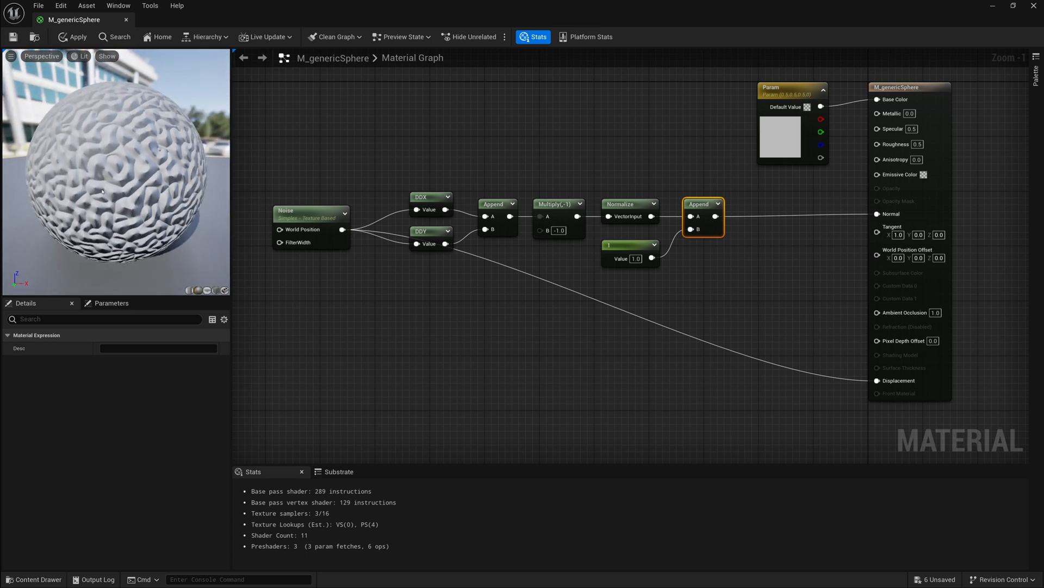
pyautogui.moveTo(12, 37)
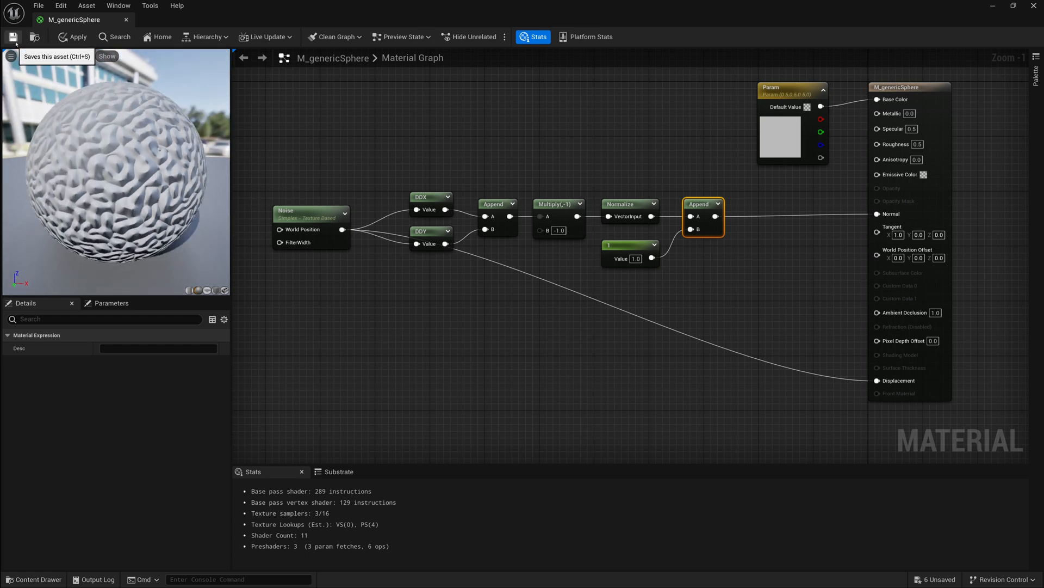
pyautogui.click(13, 37)
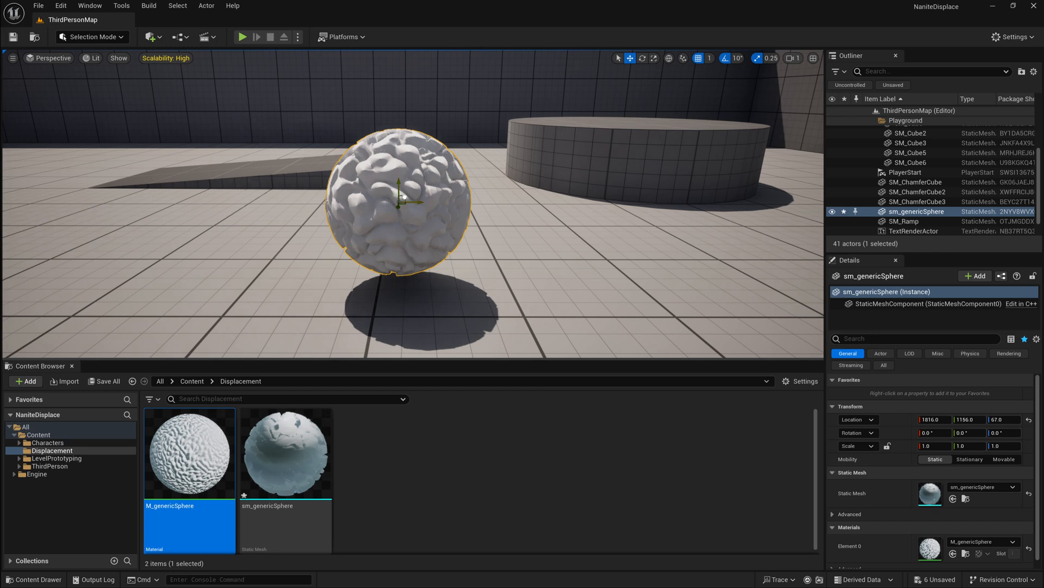
# Rotate the level view to look at the lit, wrinkled sphere.
pyautogui.moveTo(396, 193); pyautogui.dragTo(293, 173)
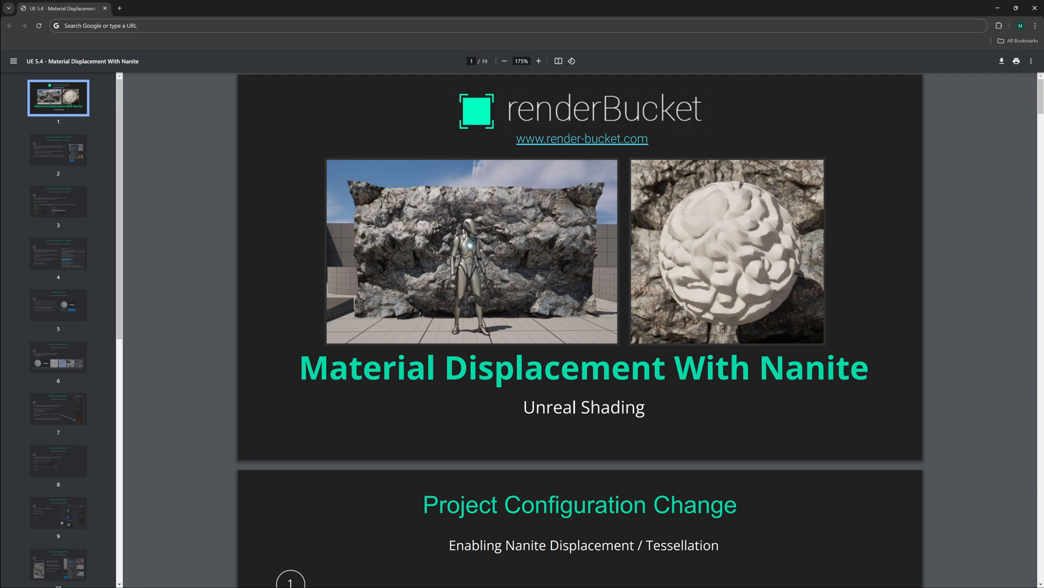
pyautogui.moveTo(207, 305)
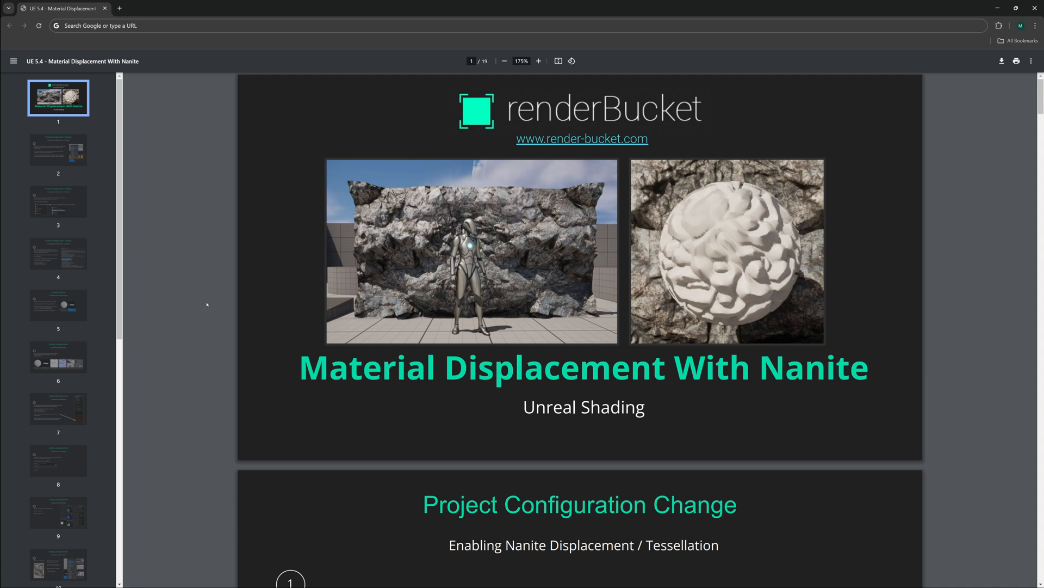